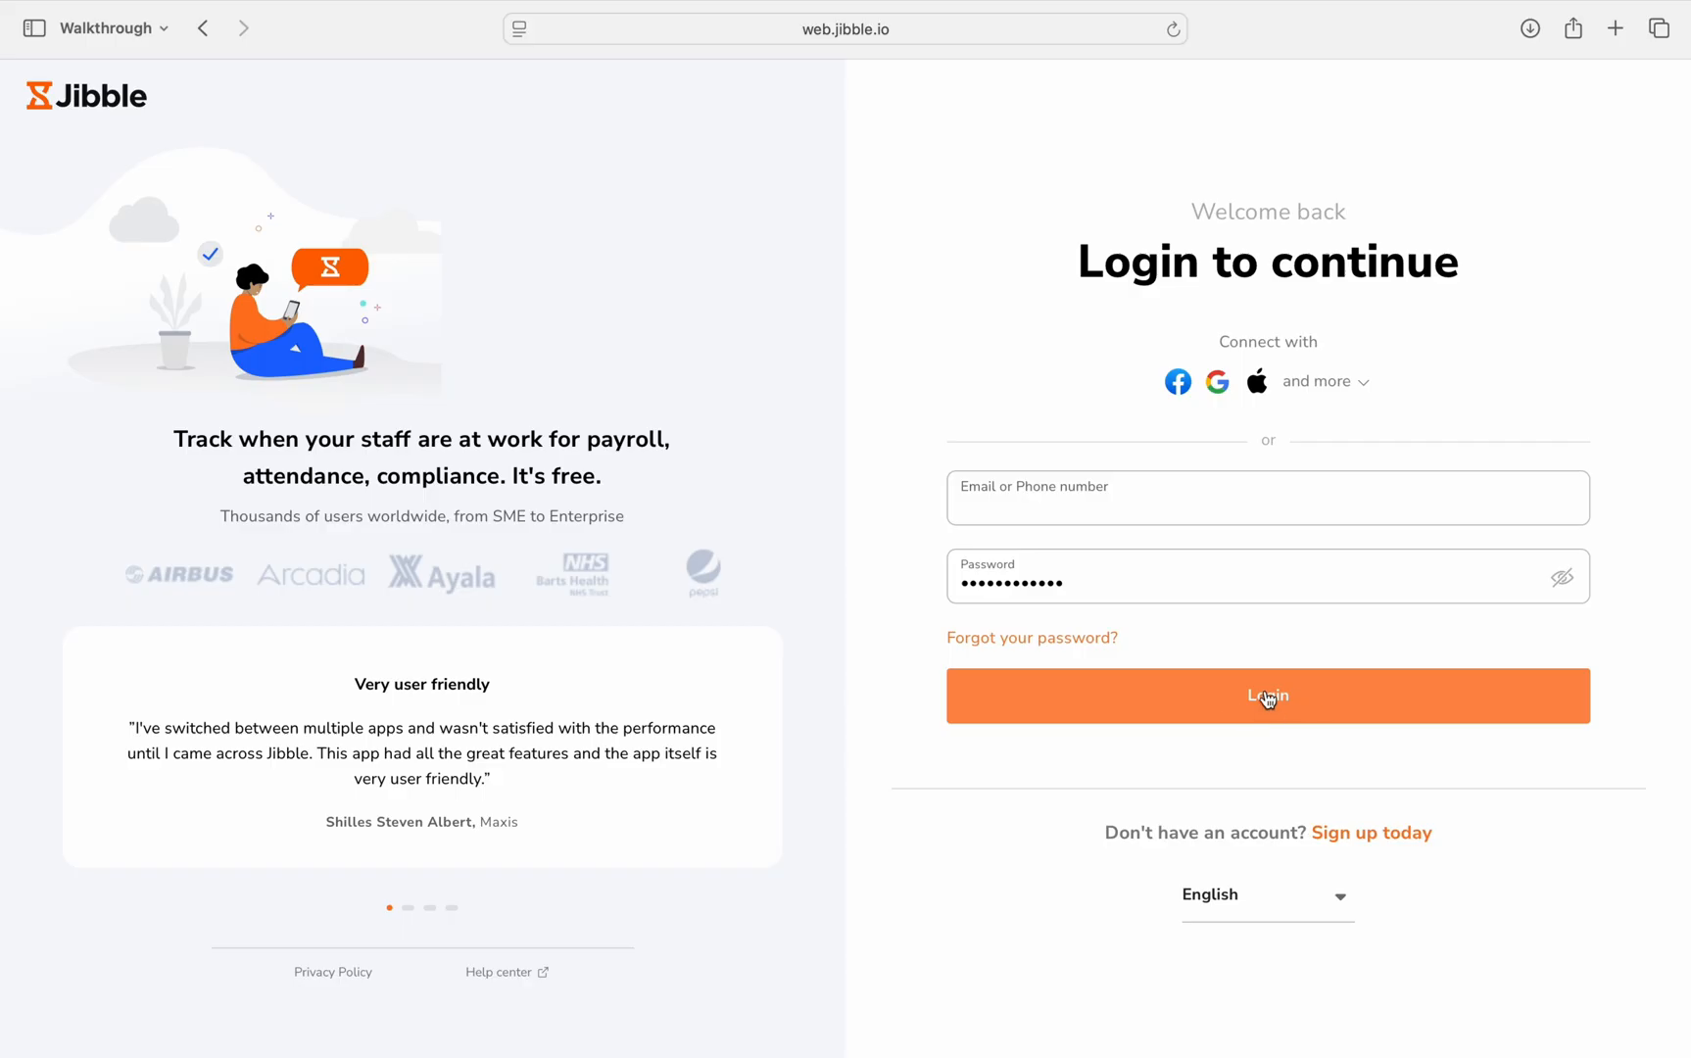
Step: Log in to the workspace and show the Members list of 11 people via People
{"action": "left_click", "coordinate": [1268, 696]}
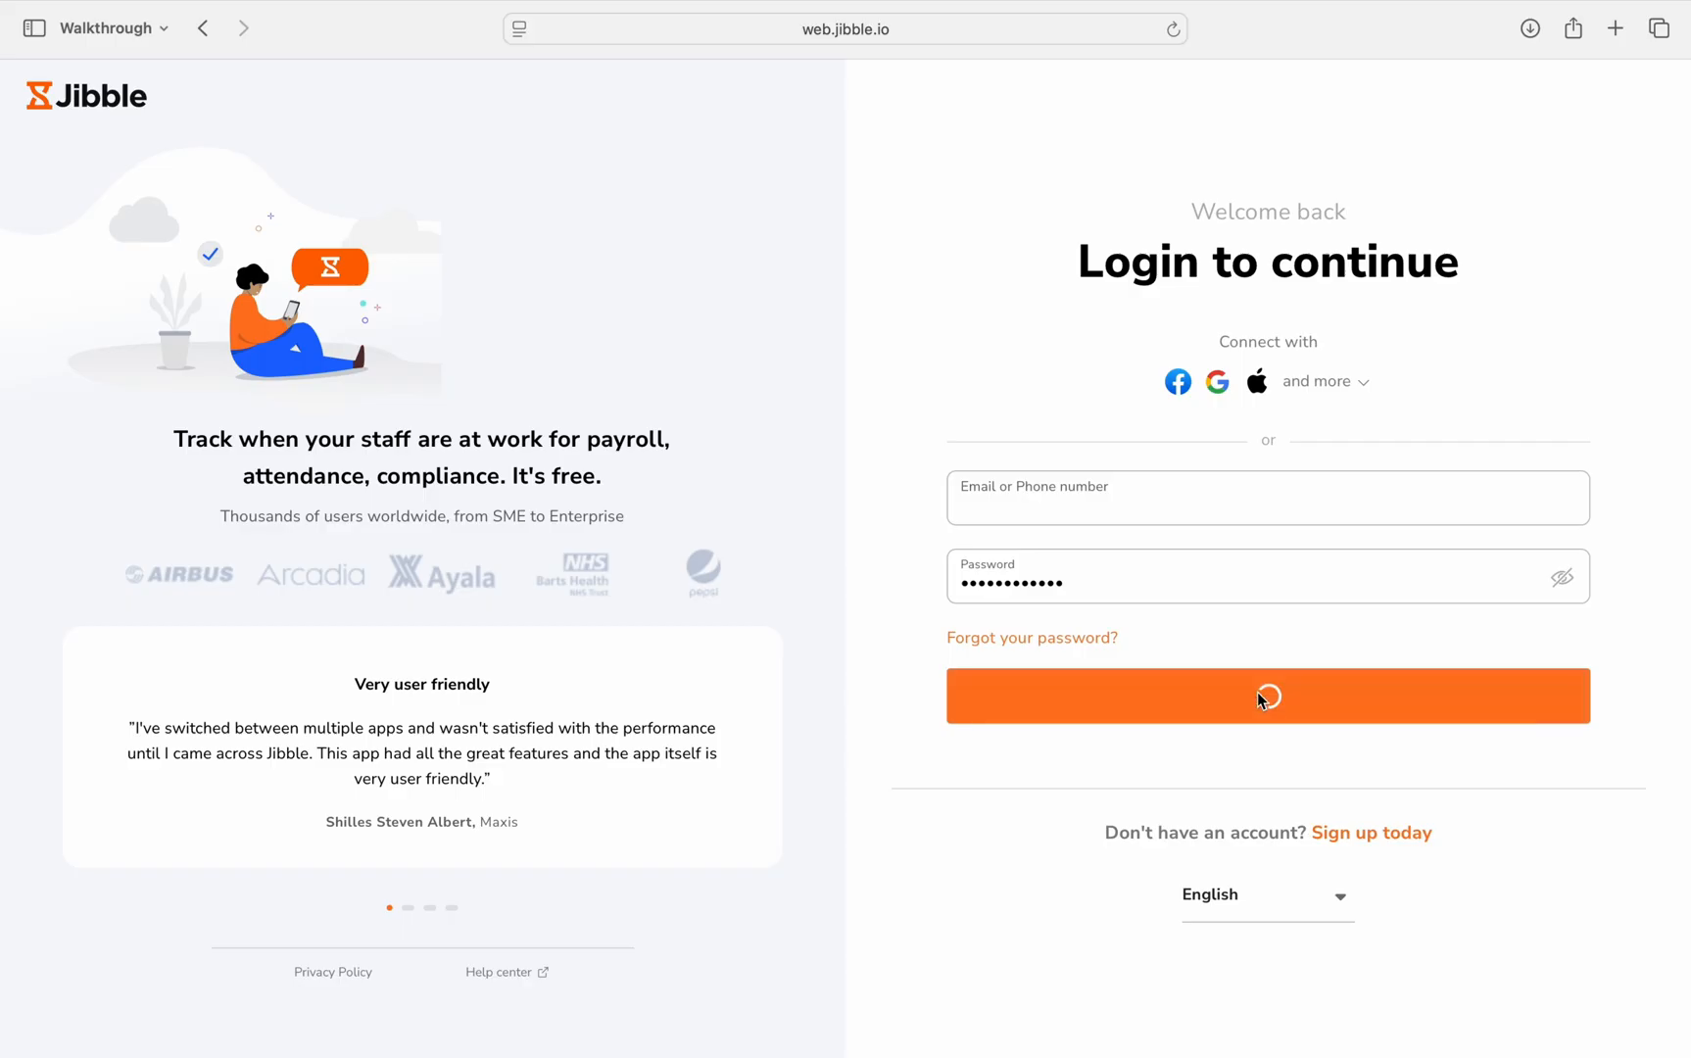
{"action": "left_click", "coordinate": [1268, 696]}
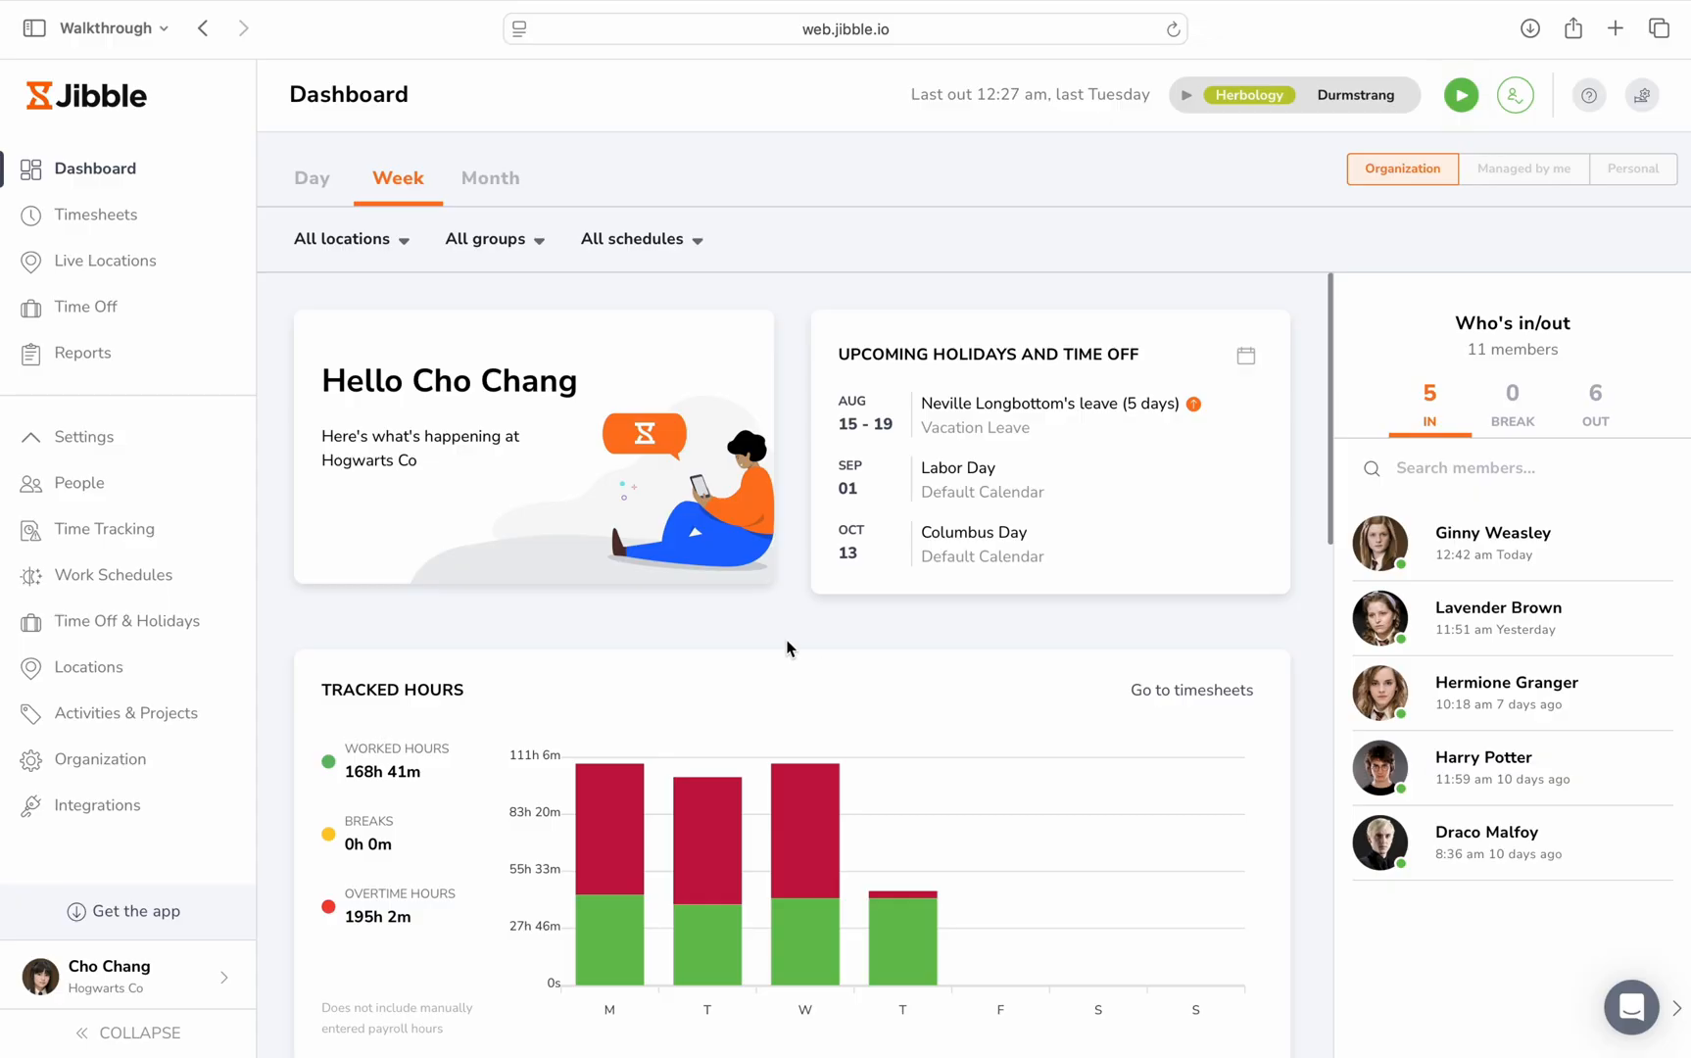
{"action": "left_click", "coordinate": [80, 482]}
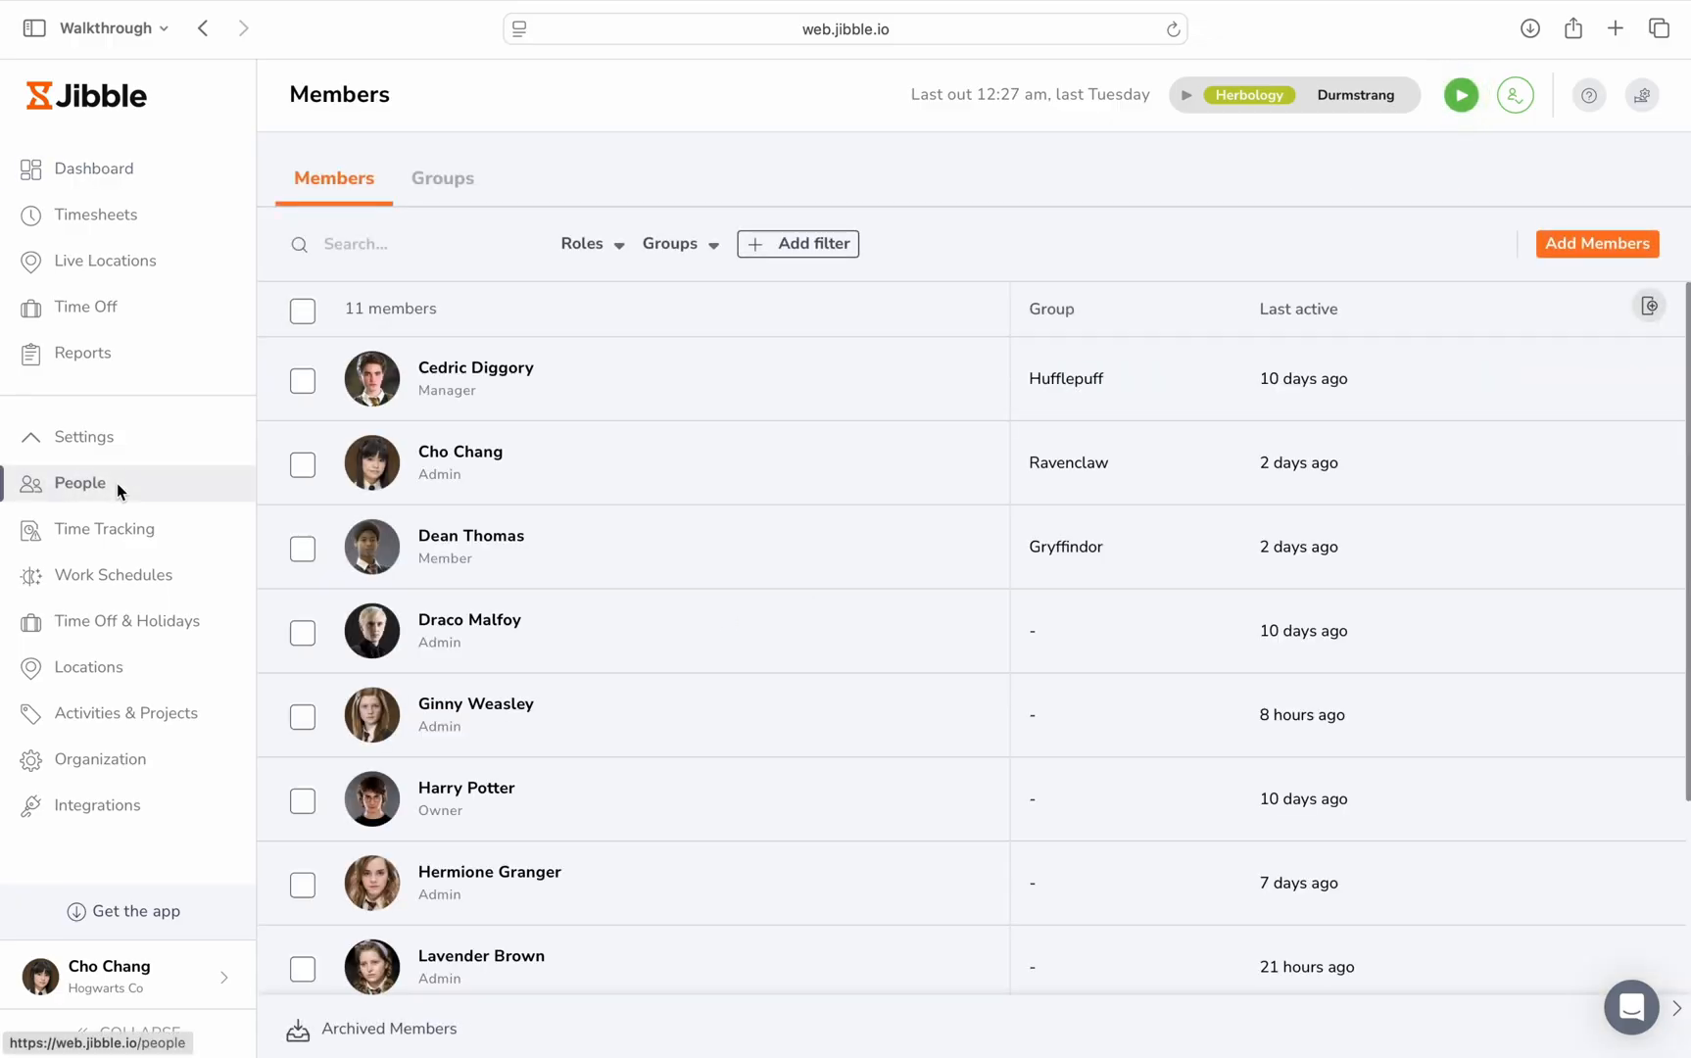
{"action": "mouse_move", "coordinate": [1285, 631]}
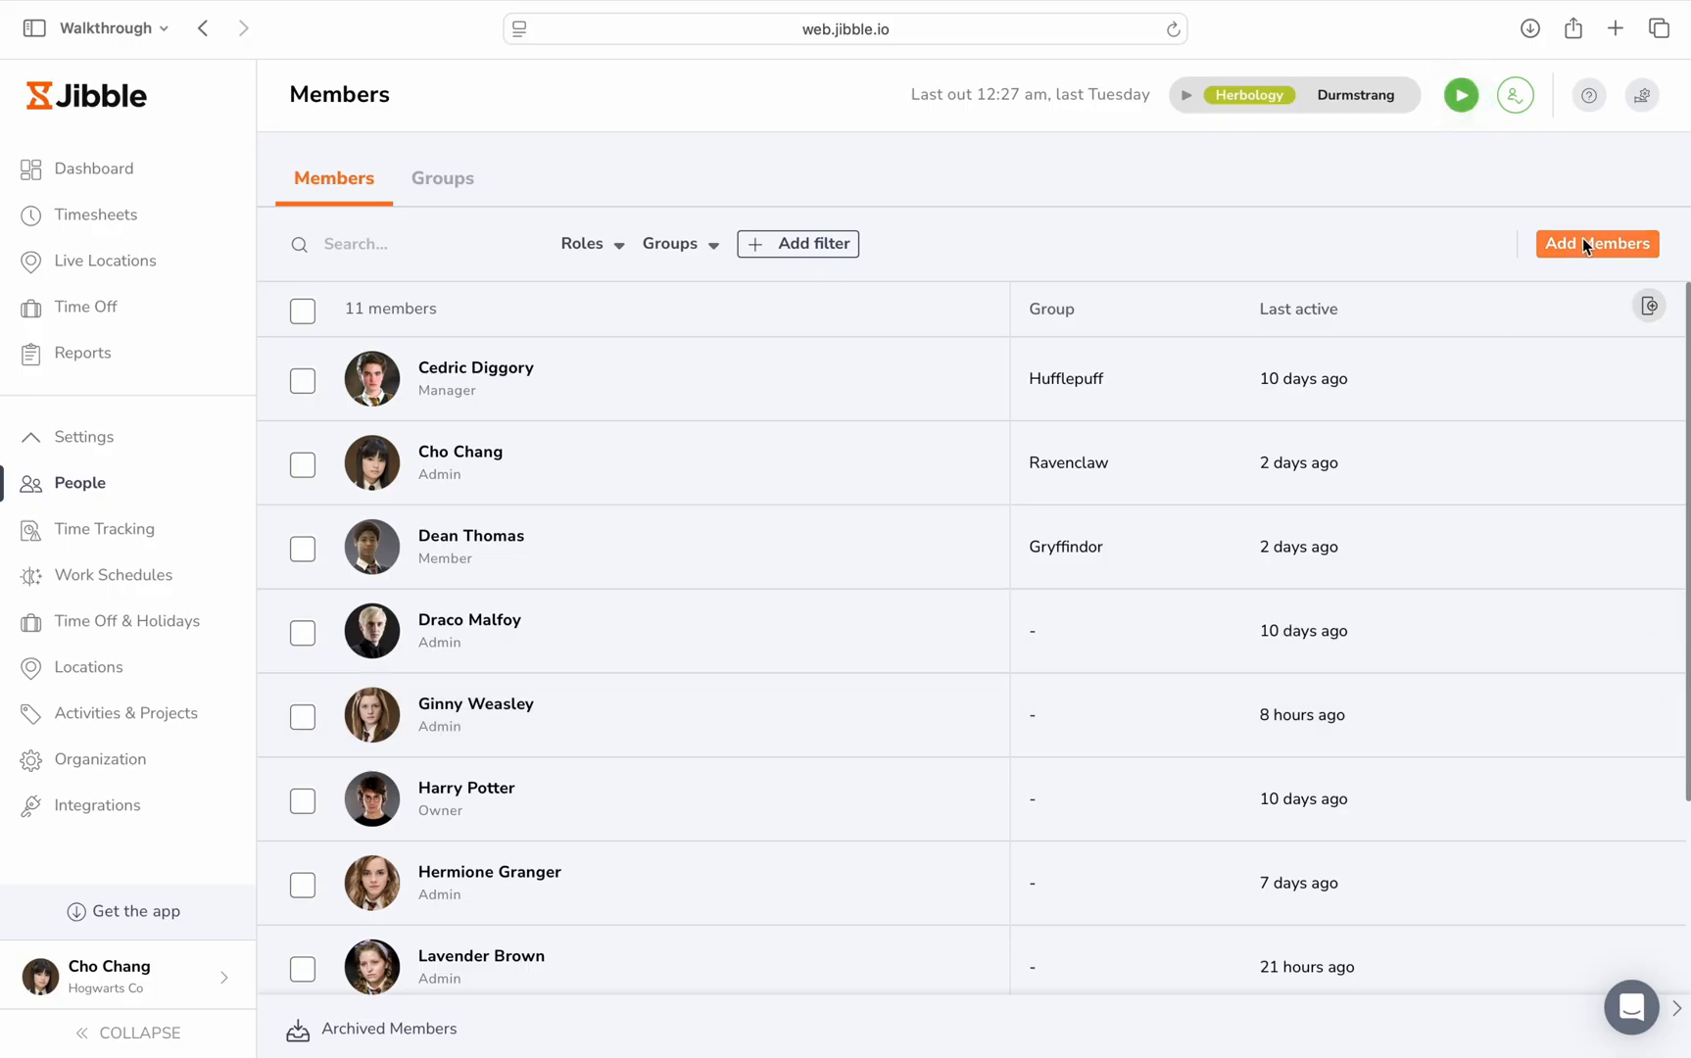
Step: Copy the organisation's invitation link from the Invite by link panel
{"action": "left_click", "coordinate": [1599, 243]}
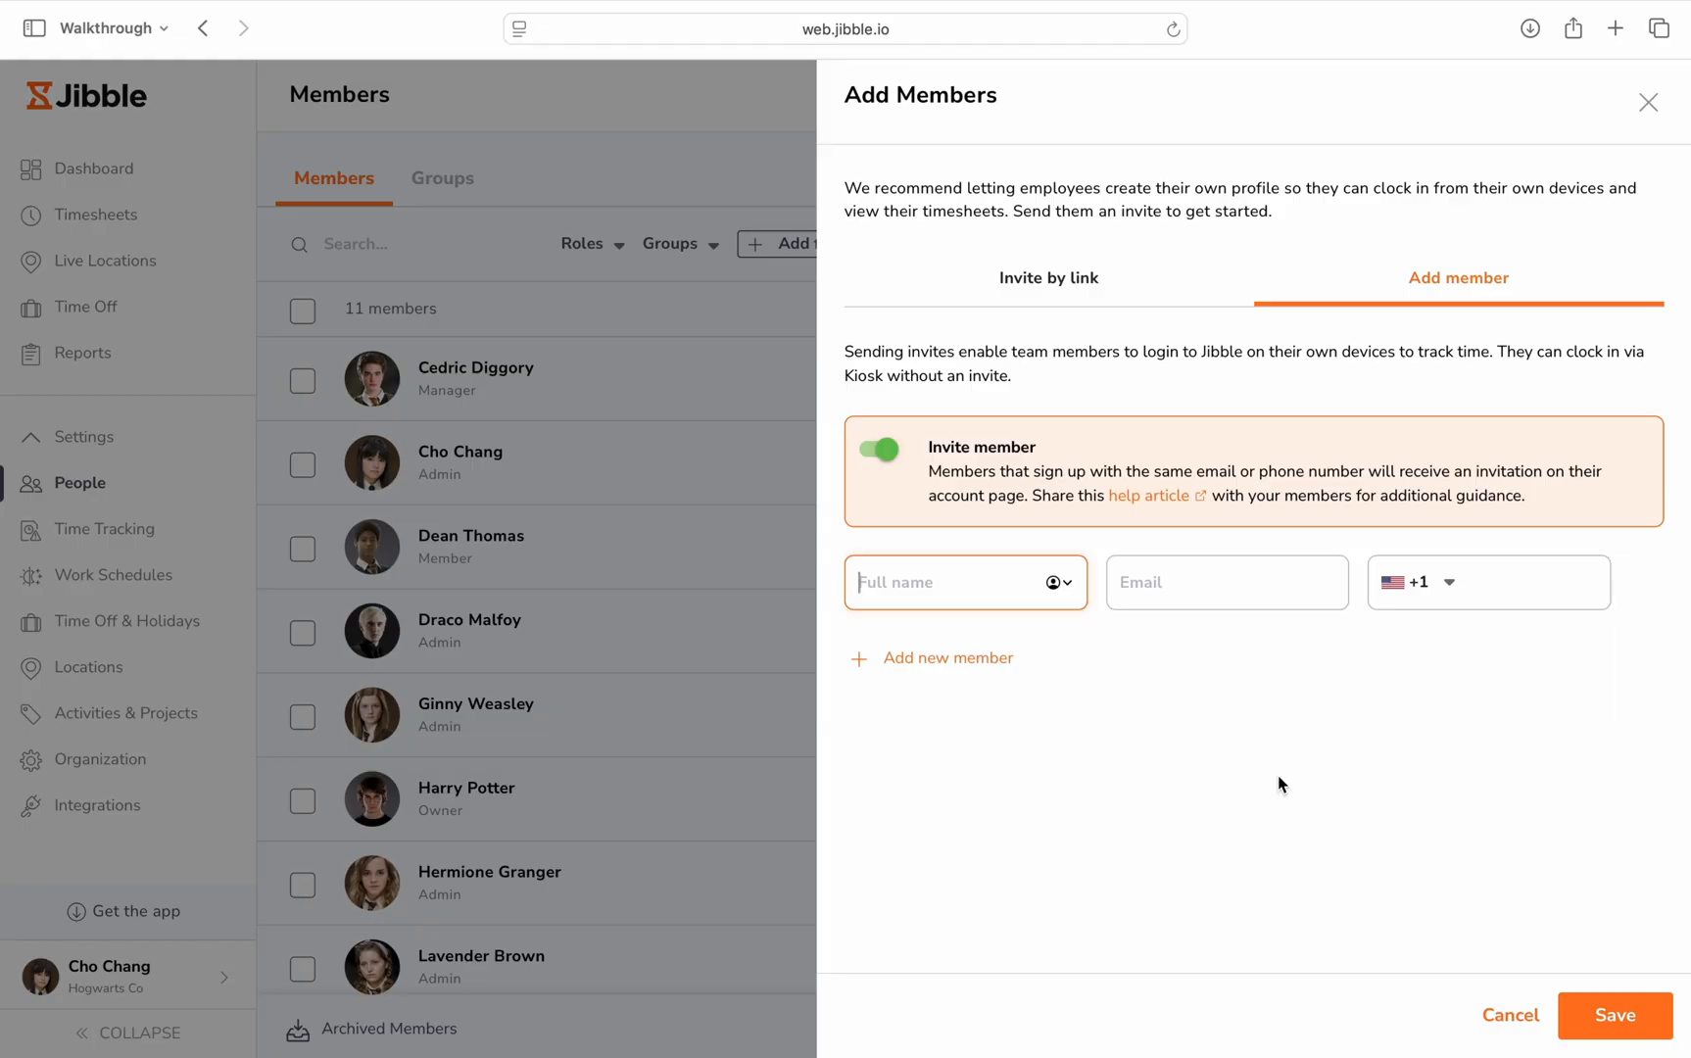
{"action": "left_click", "coordinate": [1046, 278]}
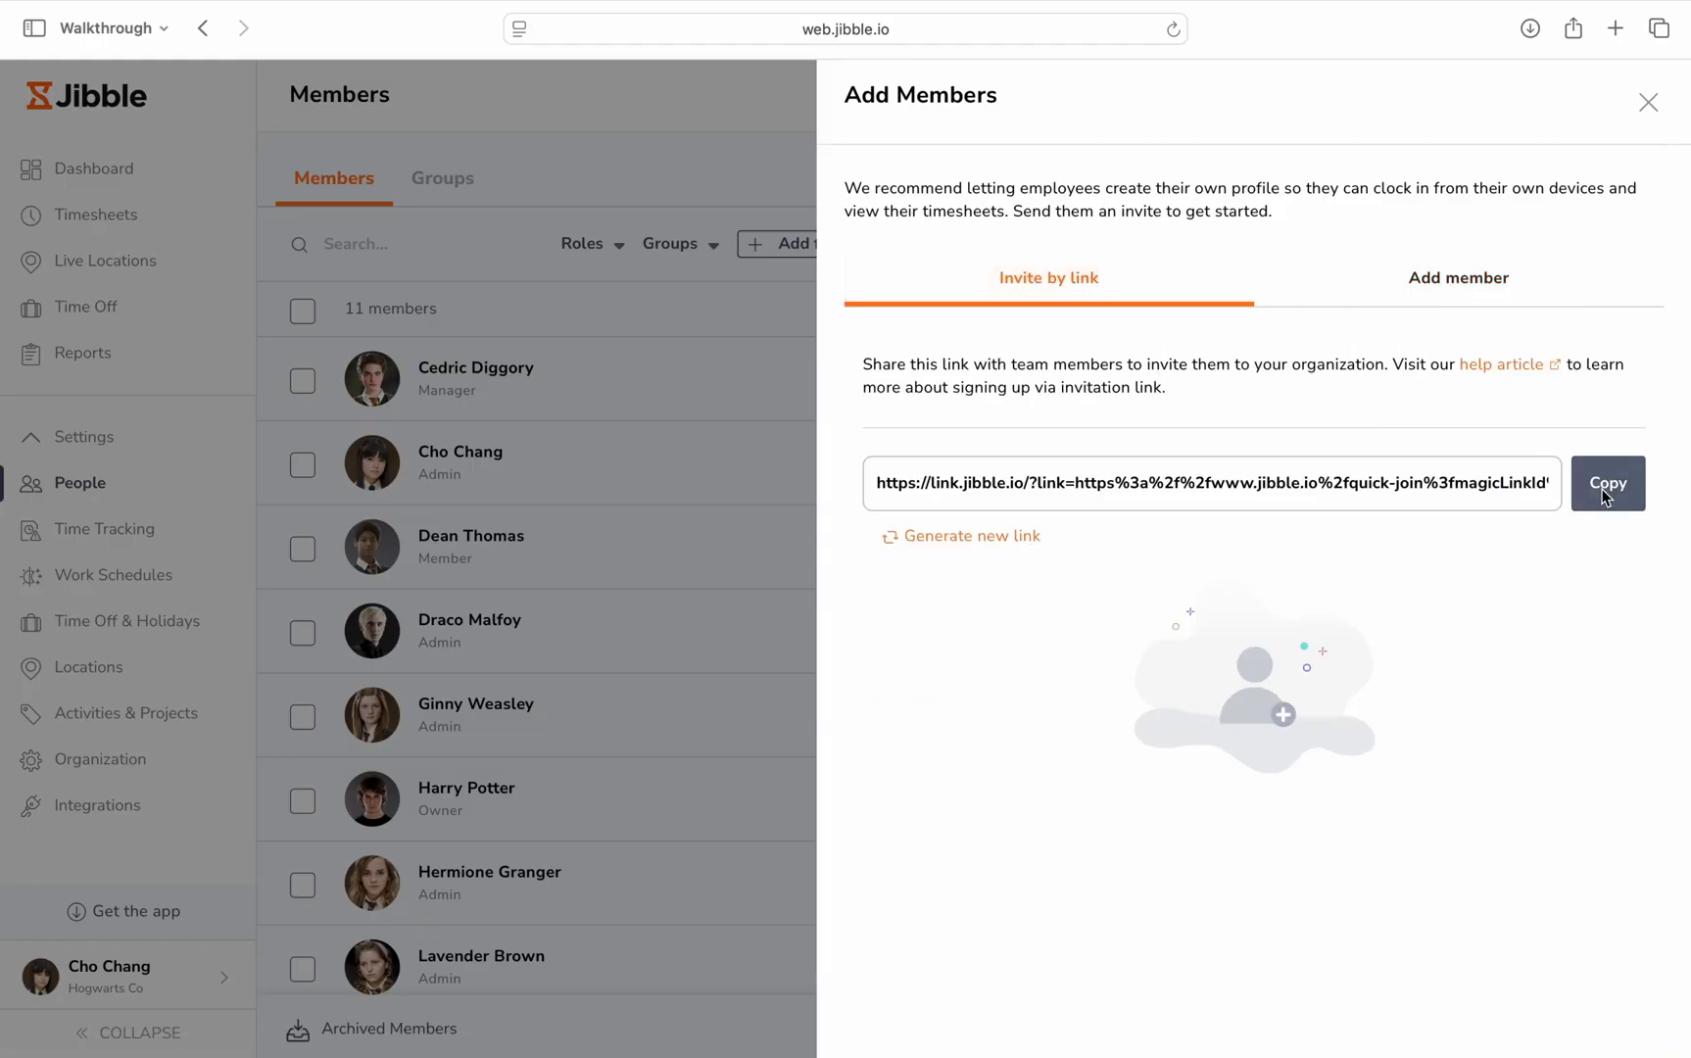
{"action": "left_click", "coordinate": [1607, 484]}
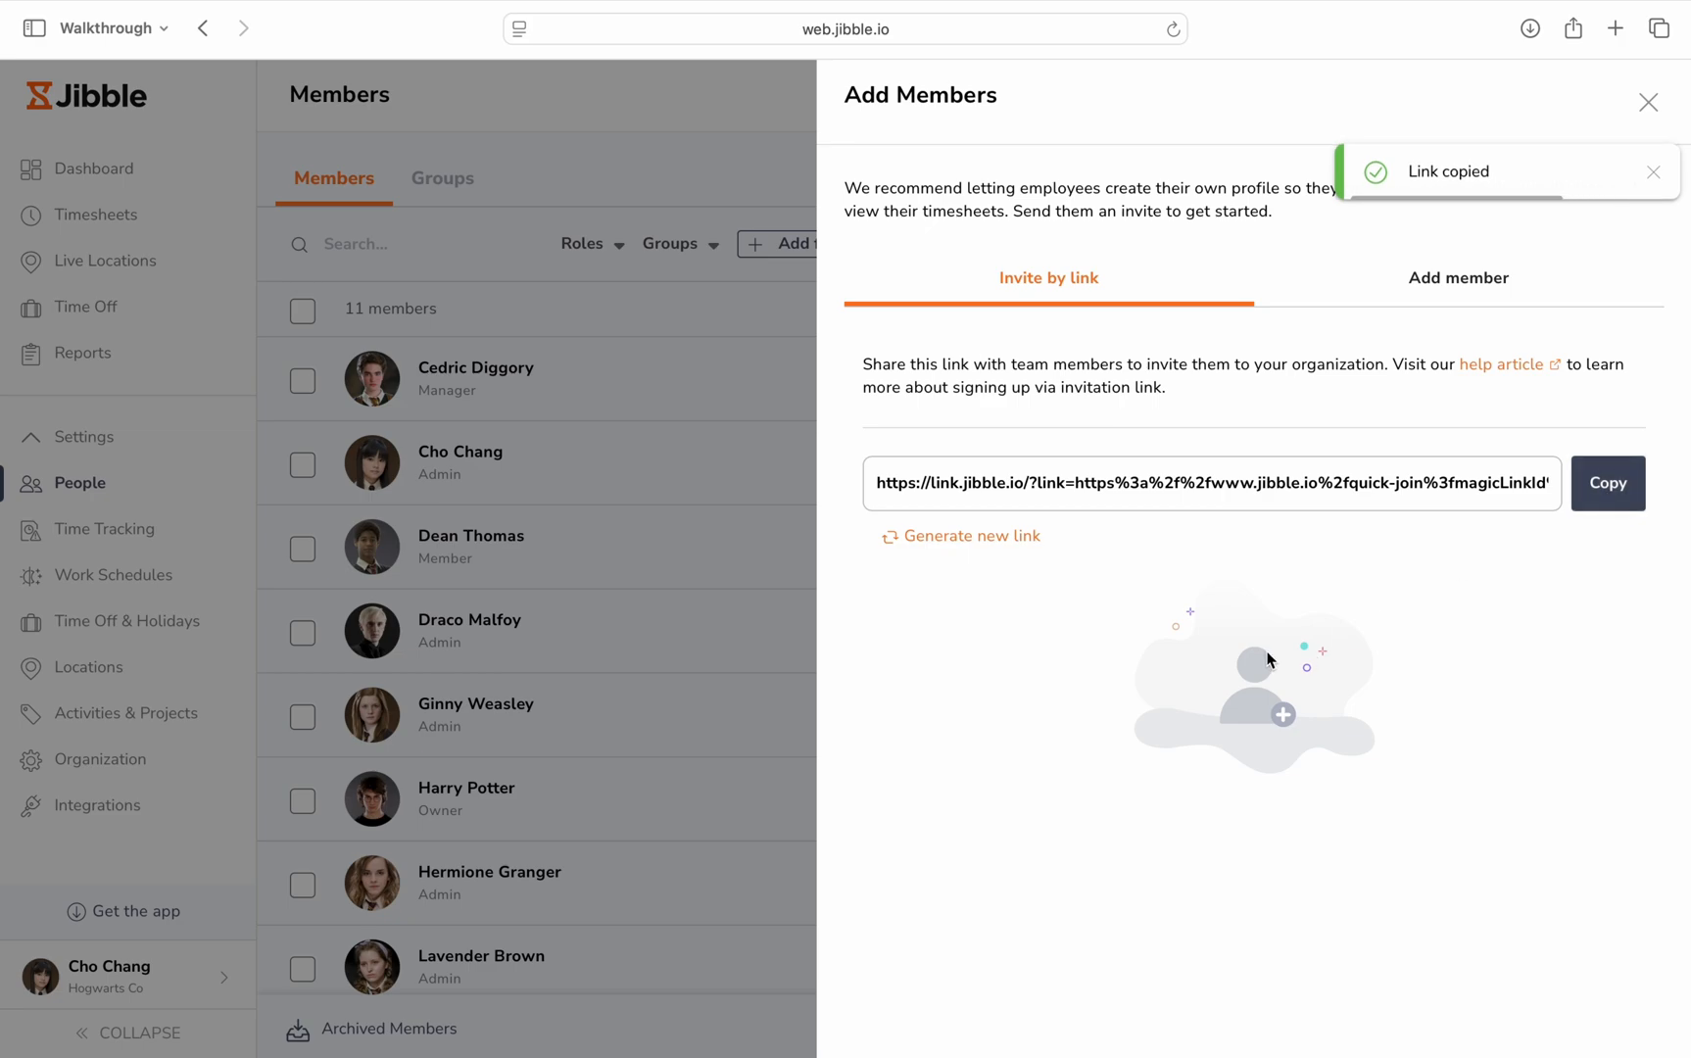
{"action": "mouse_move", "coordinate": [1024, 557]}
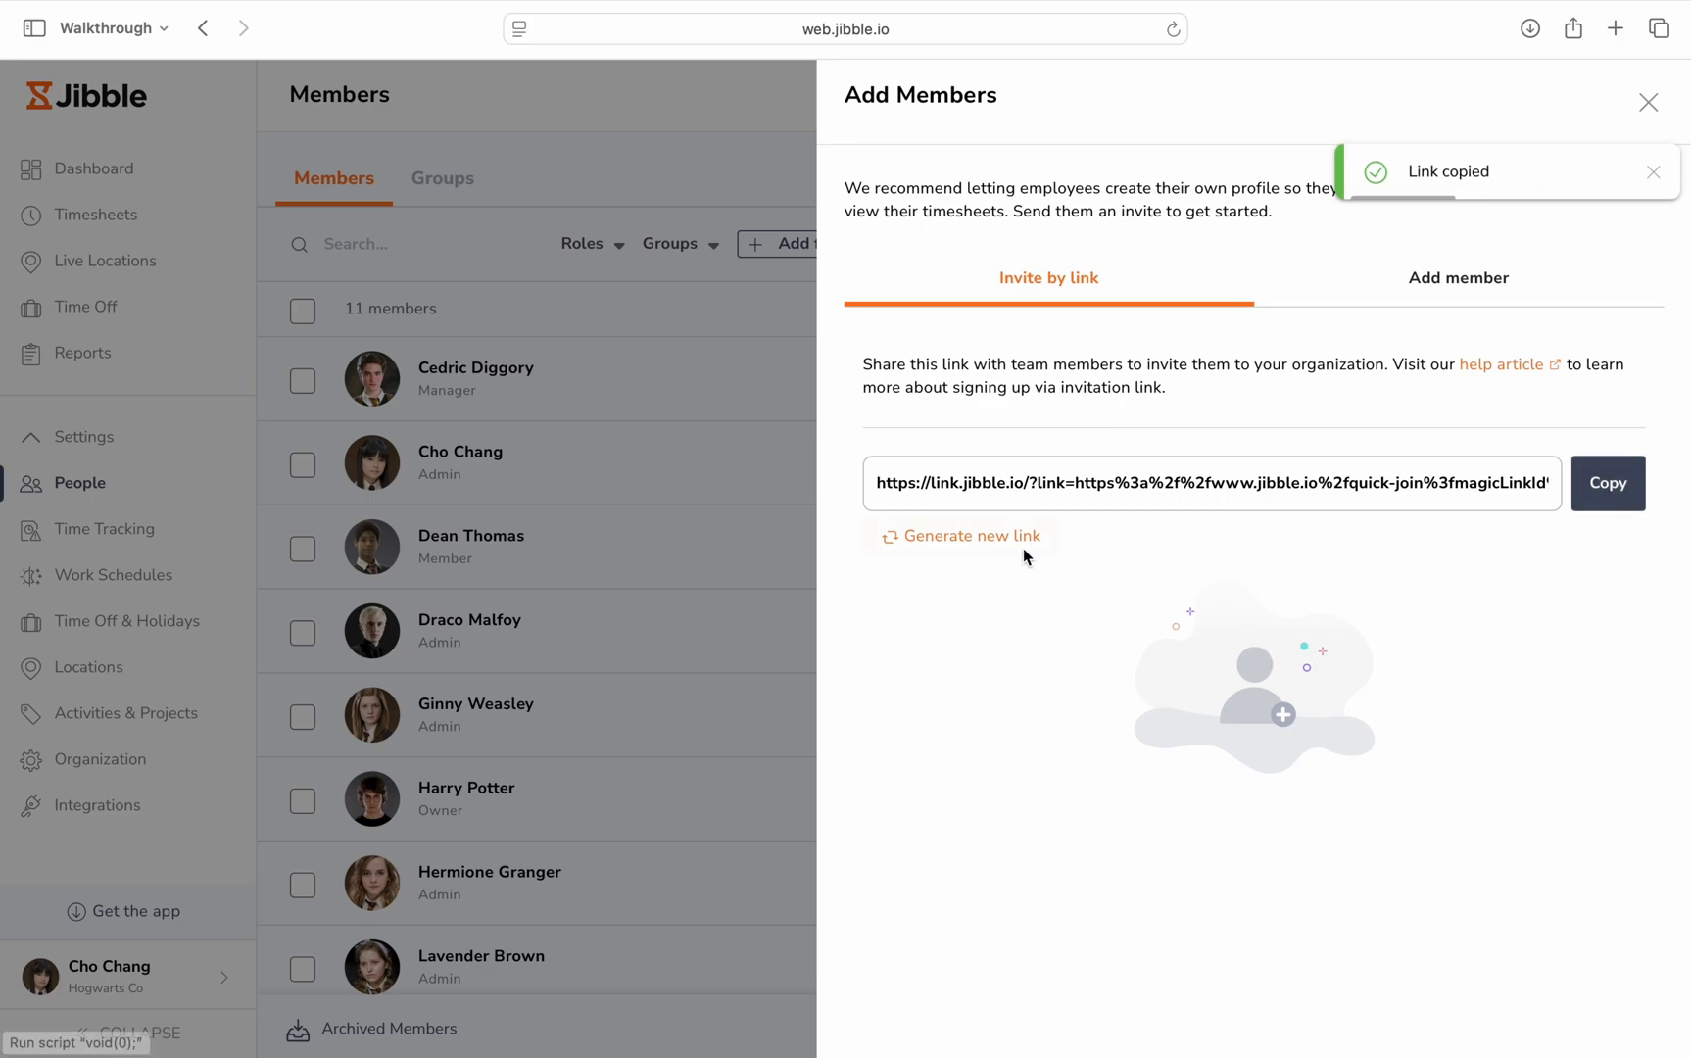
{"action": "mouse_move", "coordinate": [1505, 609]}
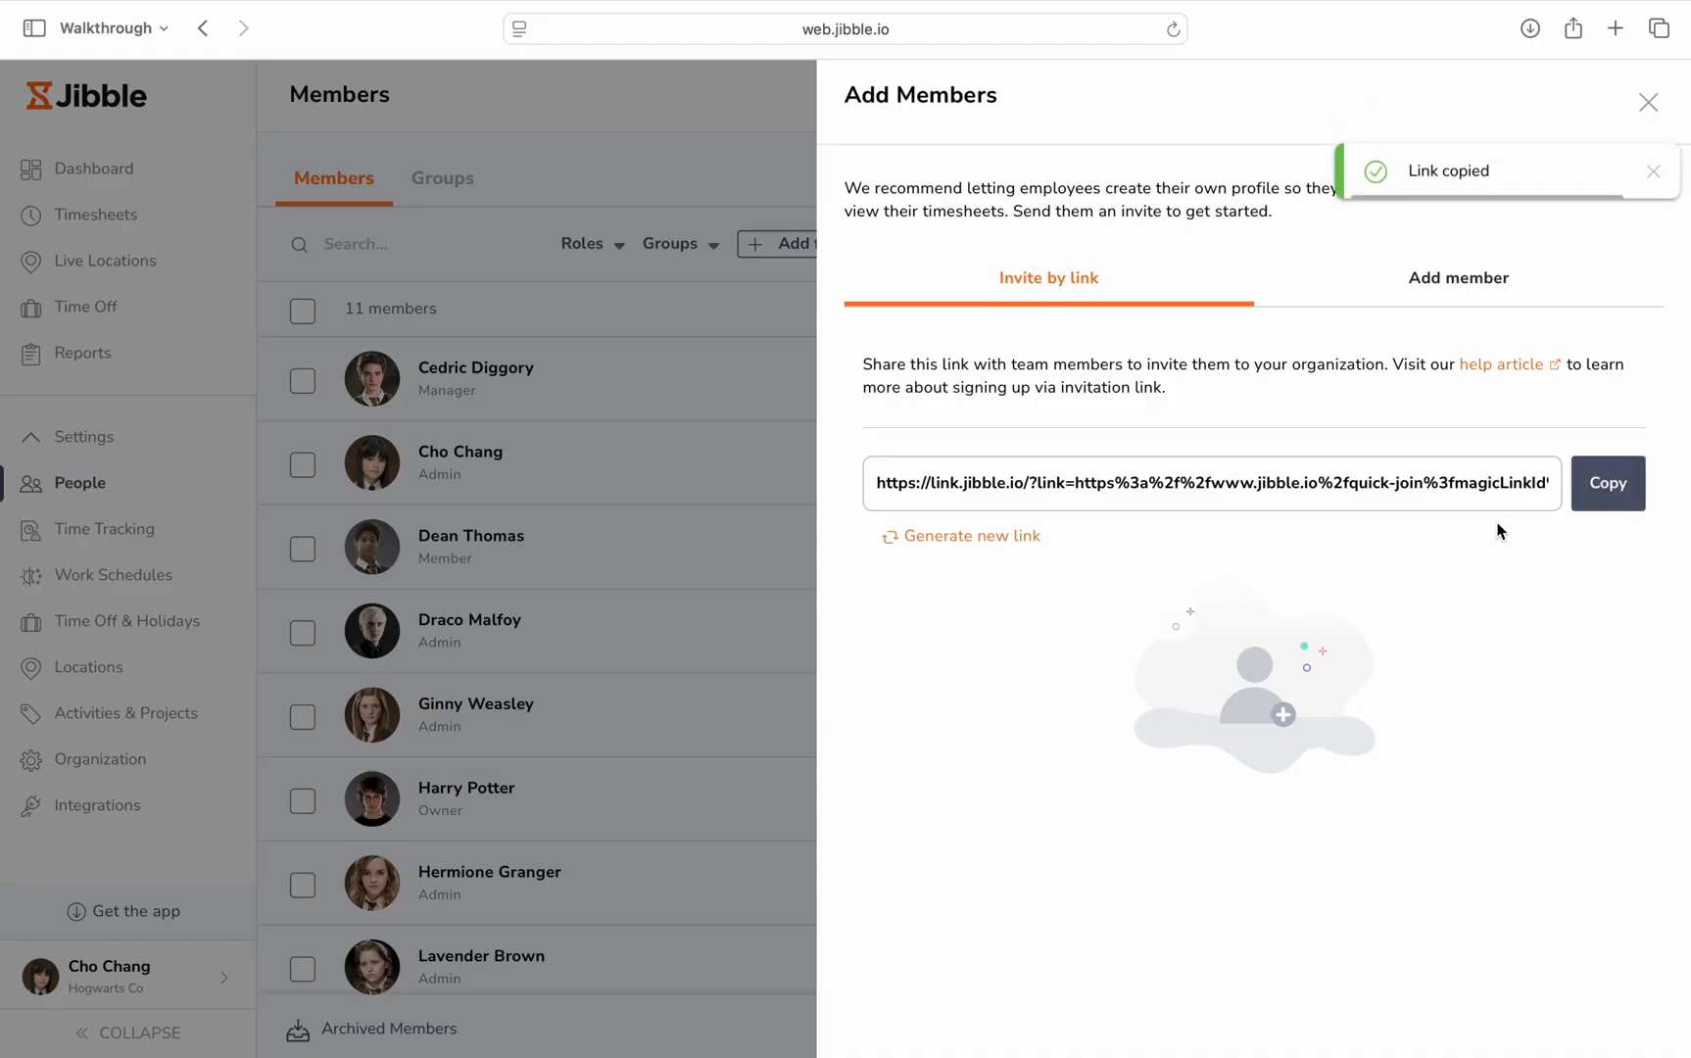
{"action": "mouse_move", "coordinate": [1401, 582]}
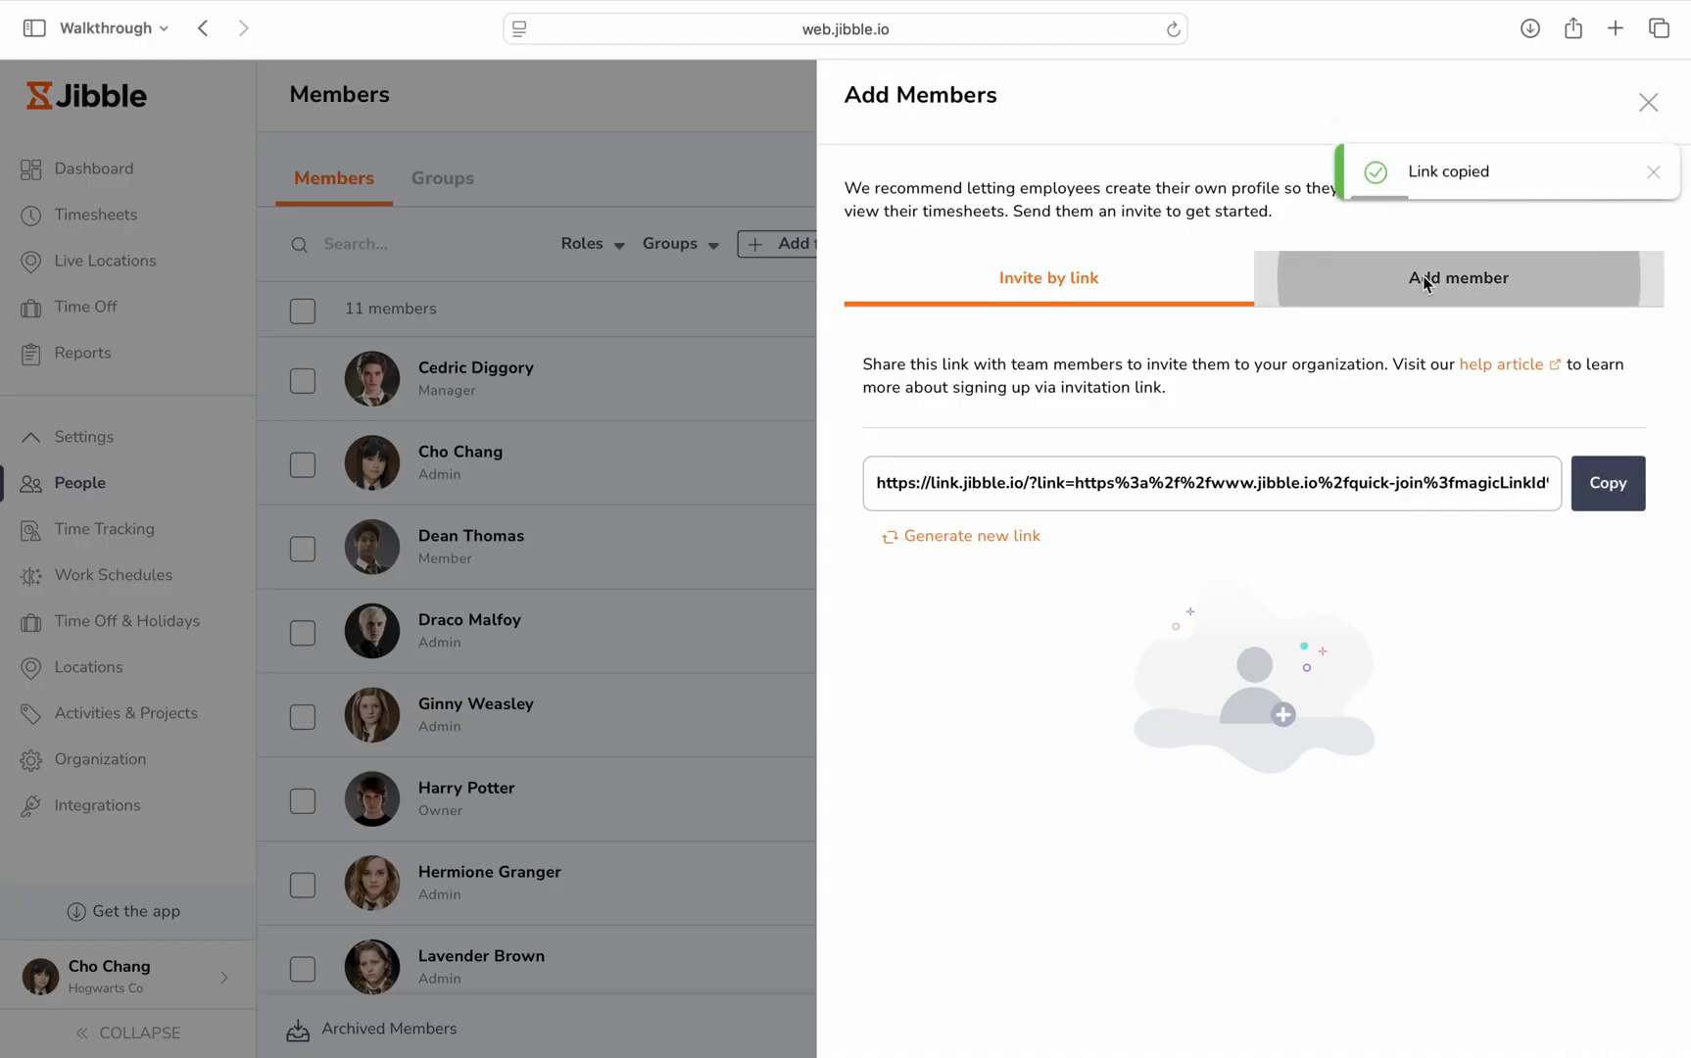
{"action": "left_click", "coordinate": [1457, 277]}
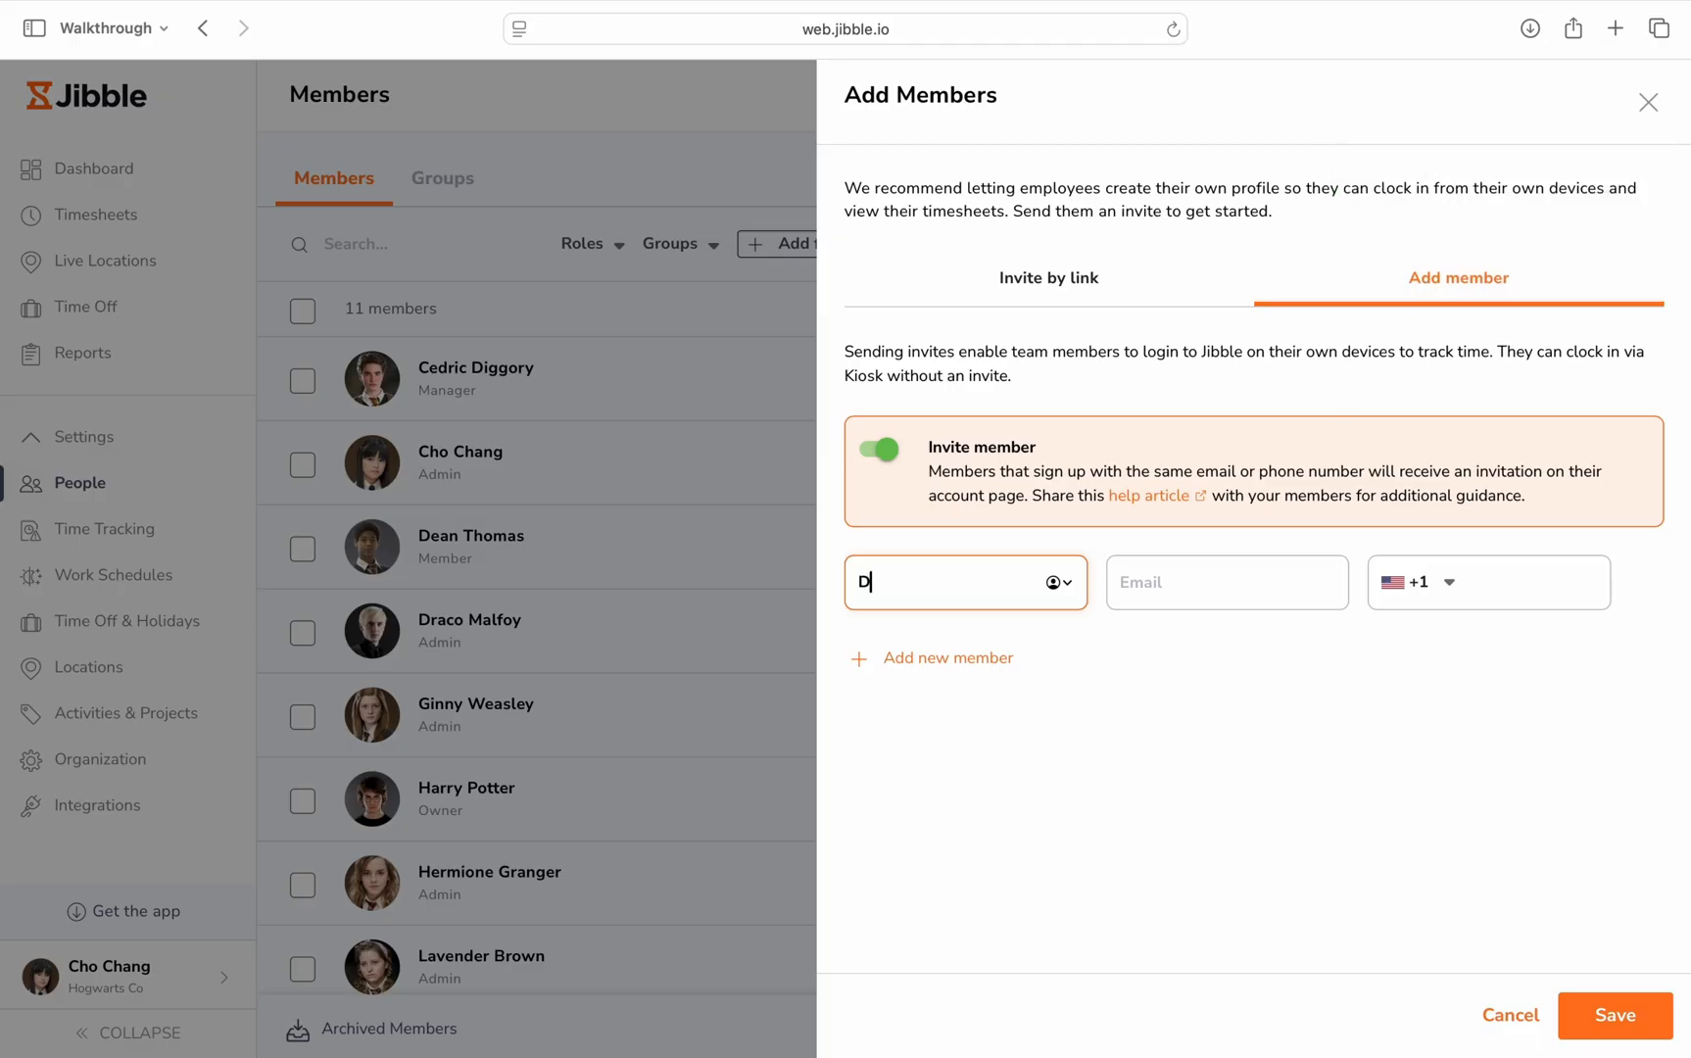
{"action": "type", "text": "example@email.co"}
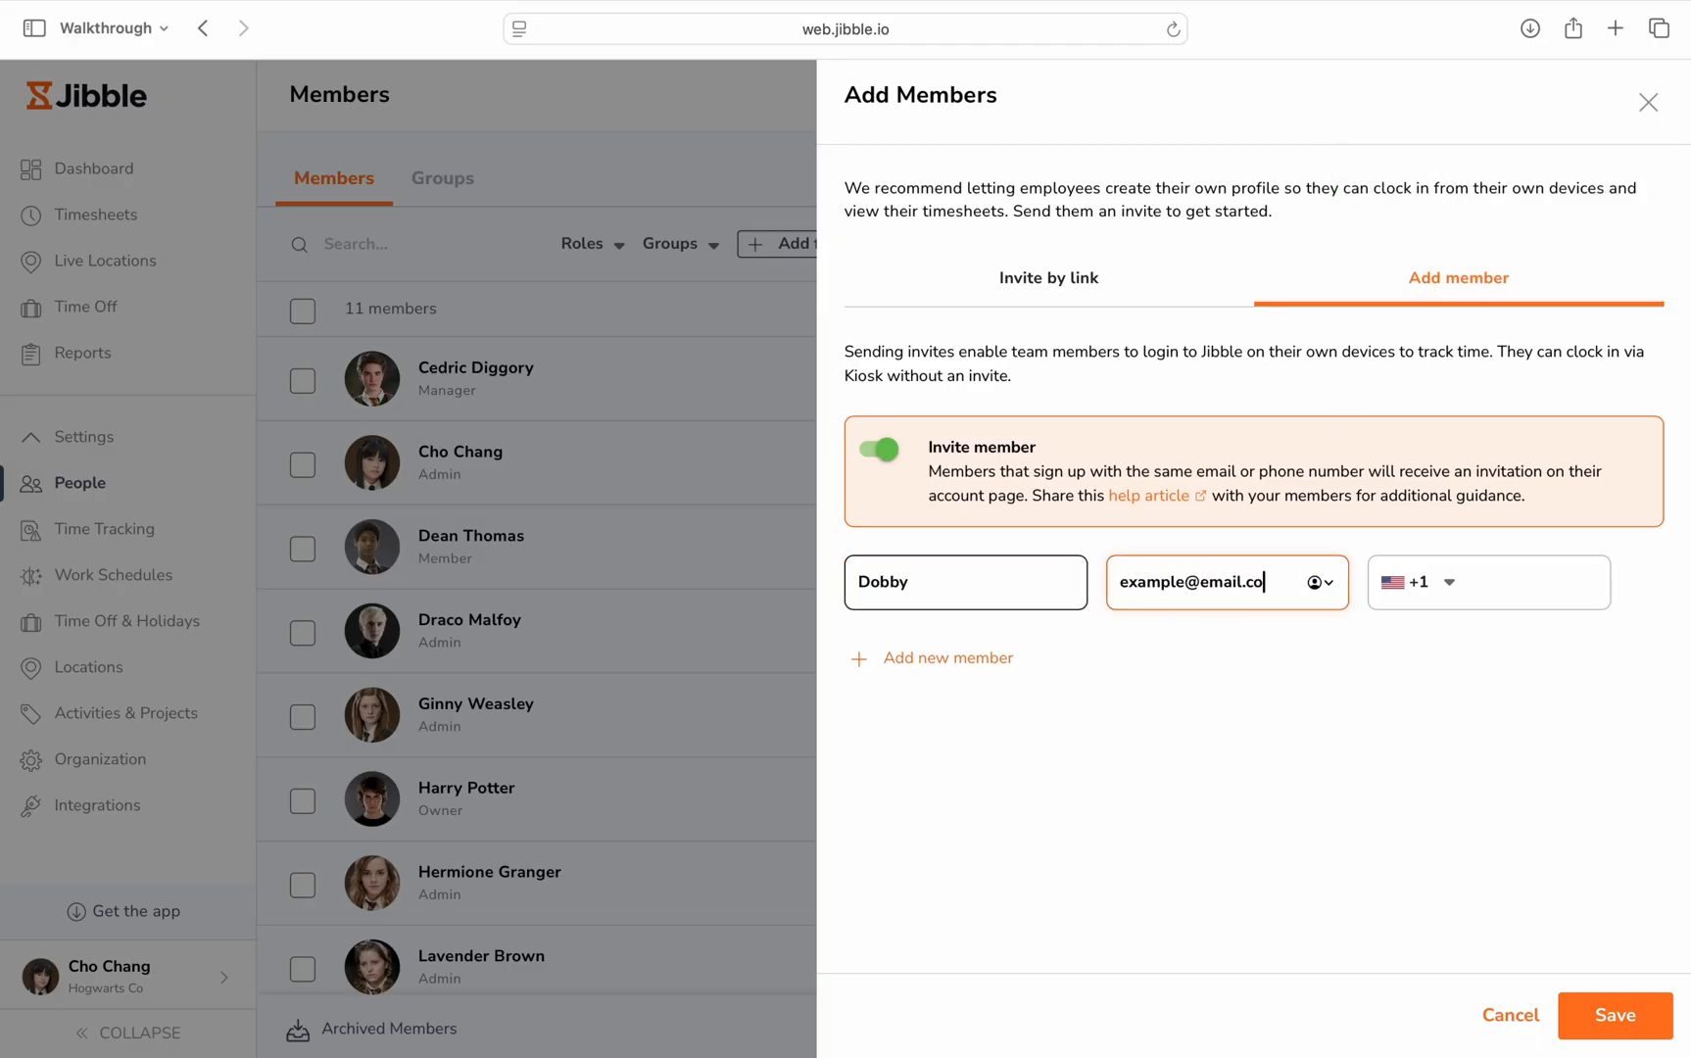
{"action": "type", "text": "8888888888"}
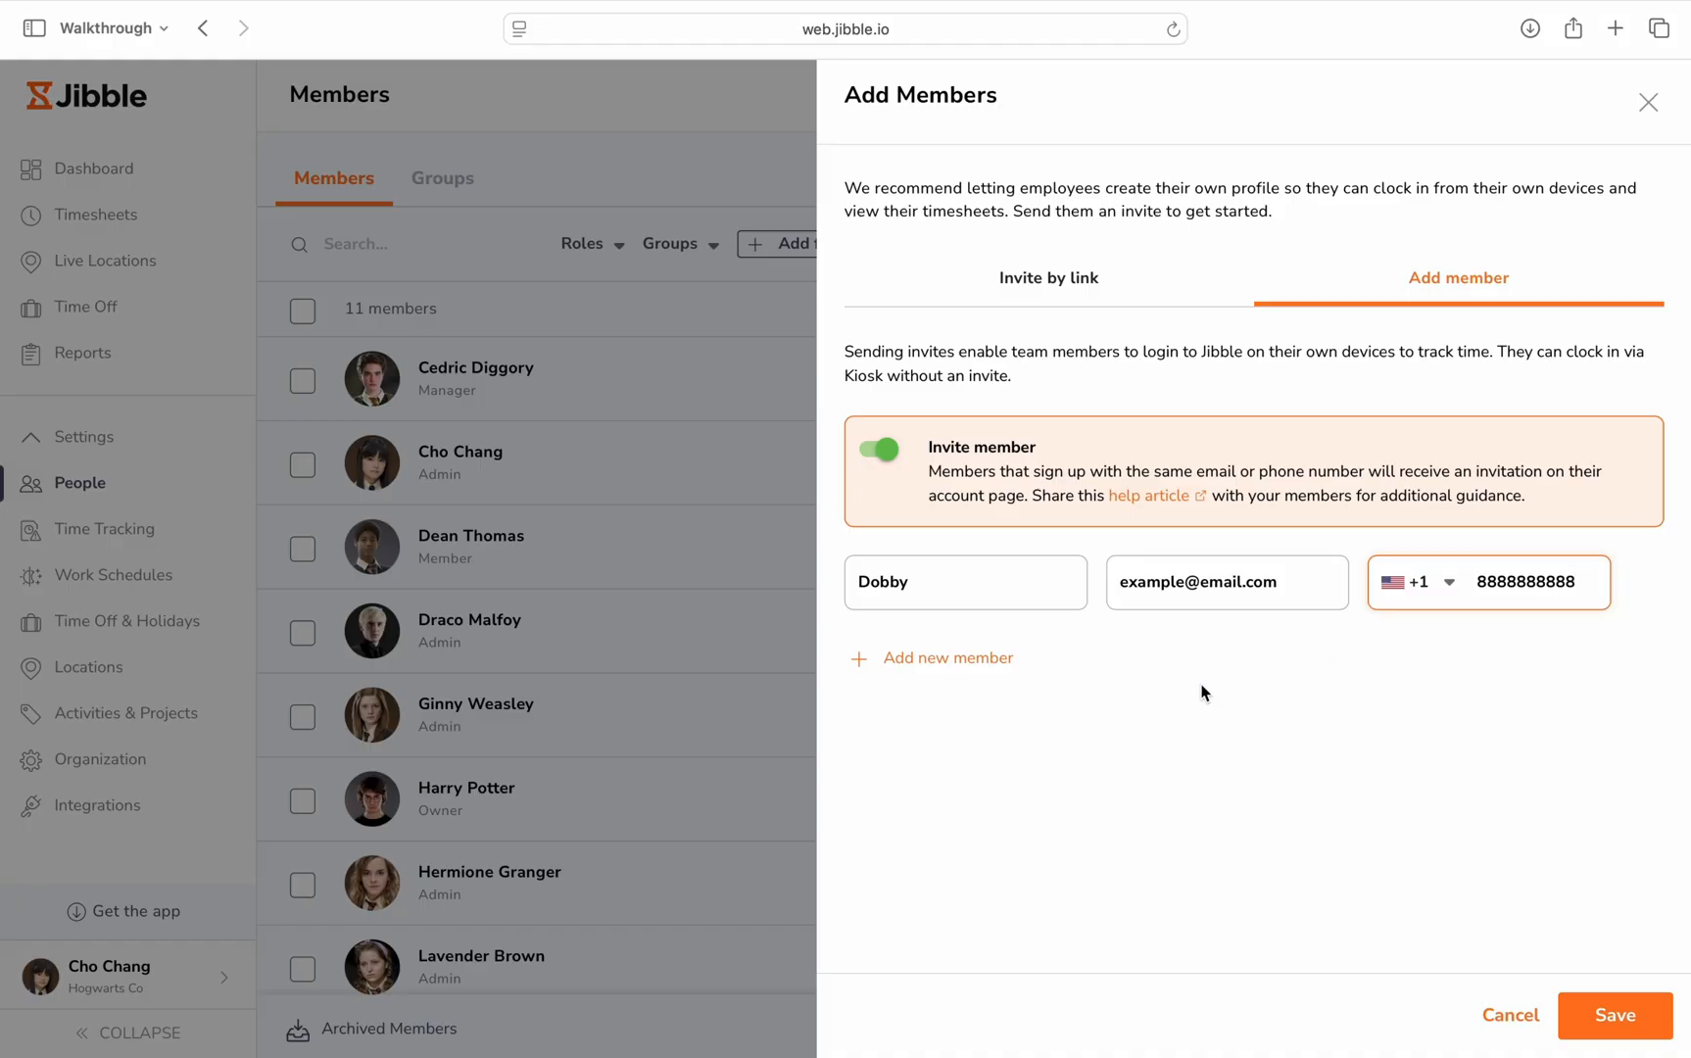
{"action": "left_click", "coordinate": [876, 450]}
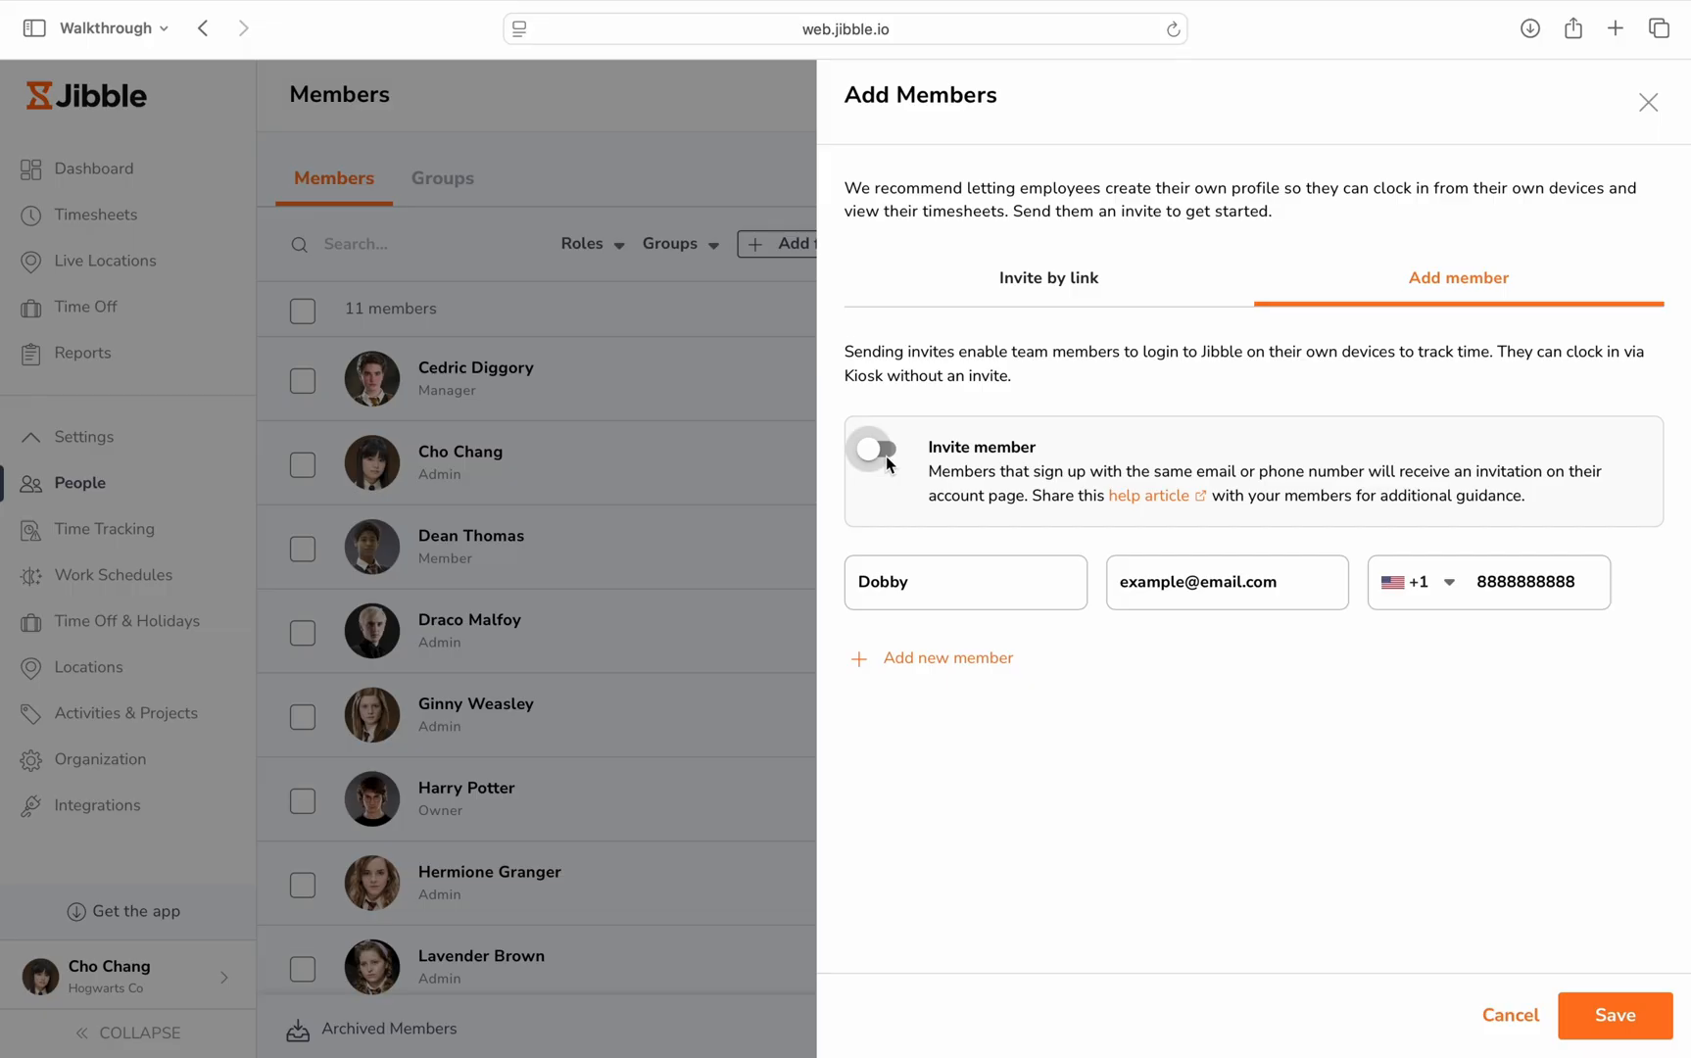
{"action": "left_click", "coordinate": [874, 449]}
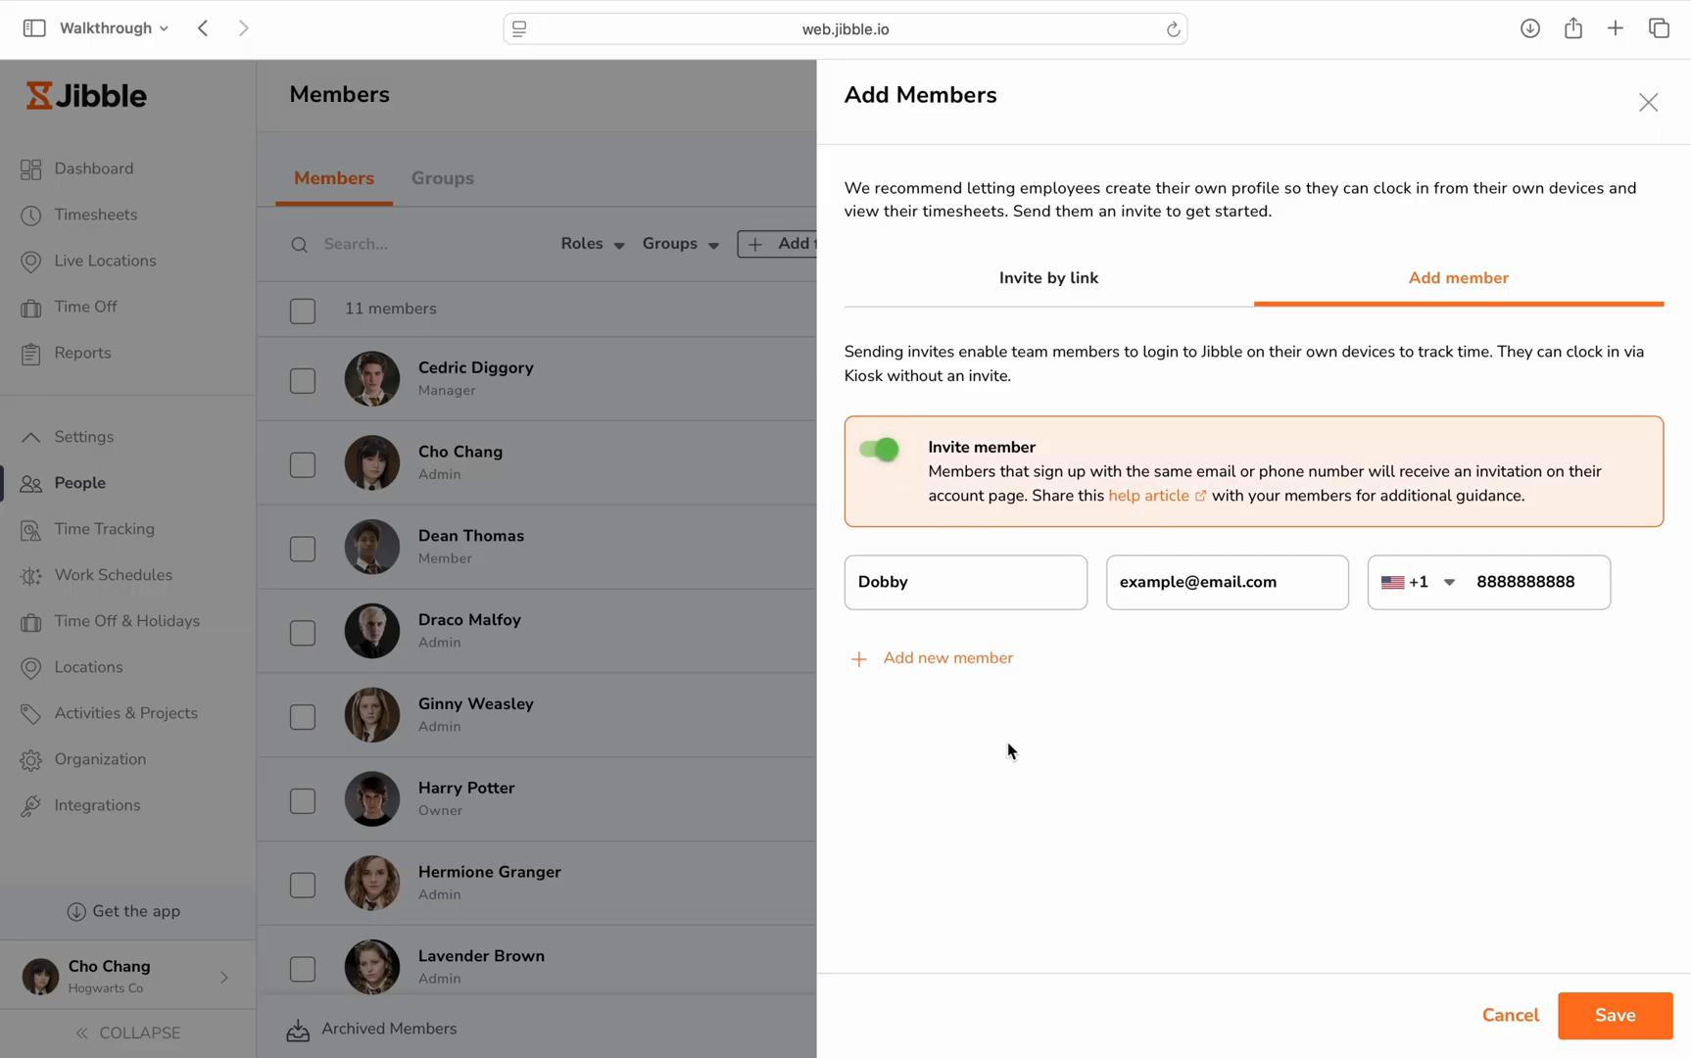
Step: Add a second member row for Molly Weasley with her example2 email and 999 phone
{"action": "left_click", "coordinate": [945, 658]}
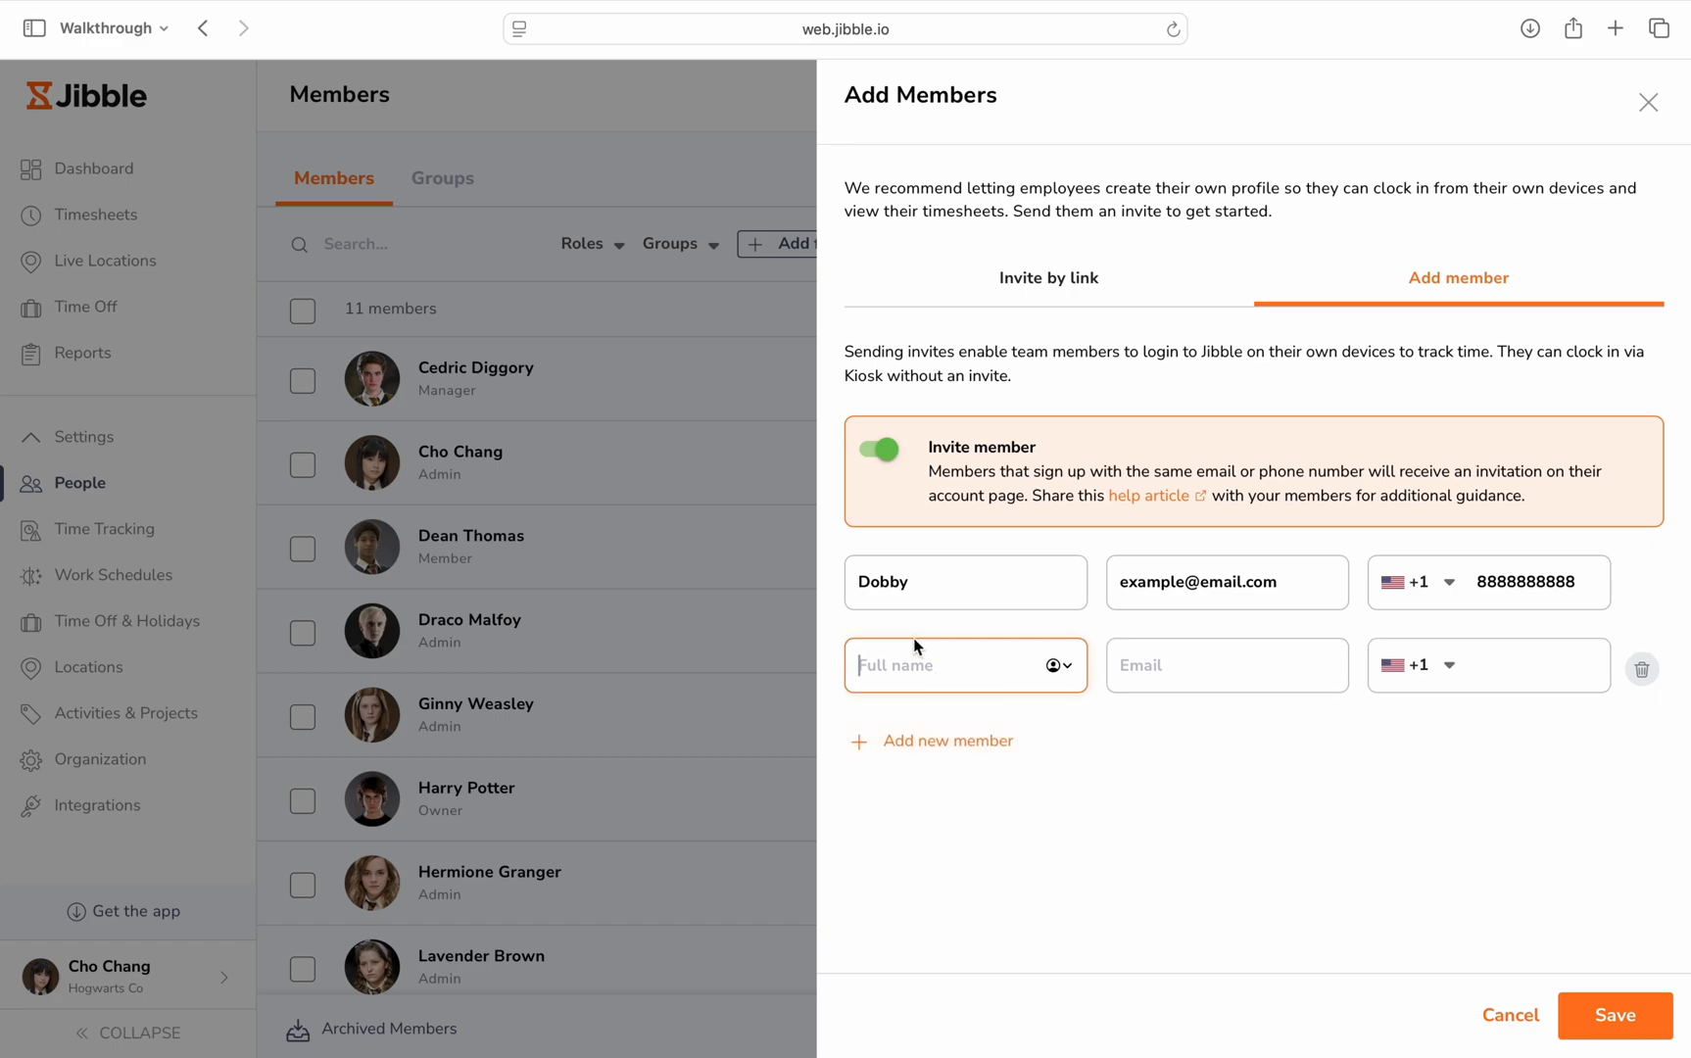
{"action": "type", "text": "Molly Weasley"}
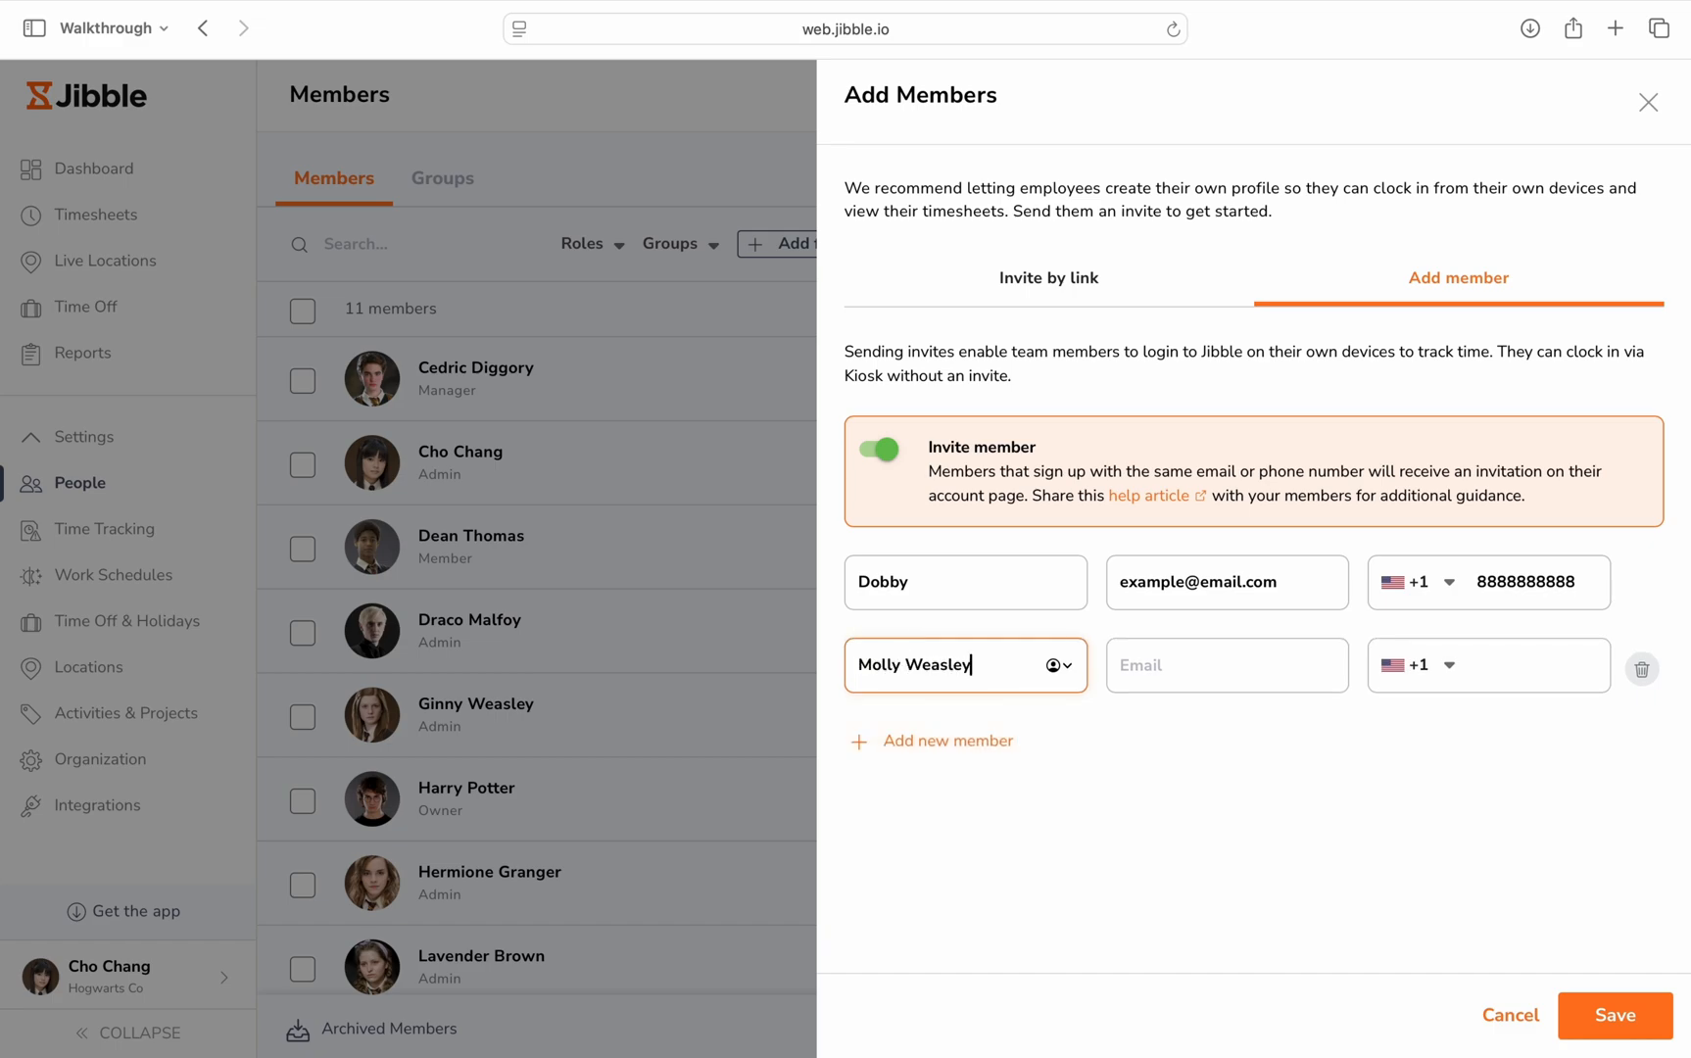
{"action": "type", "text": "example2@email.com"}
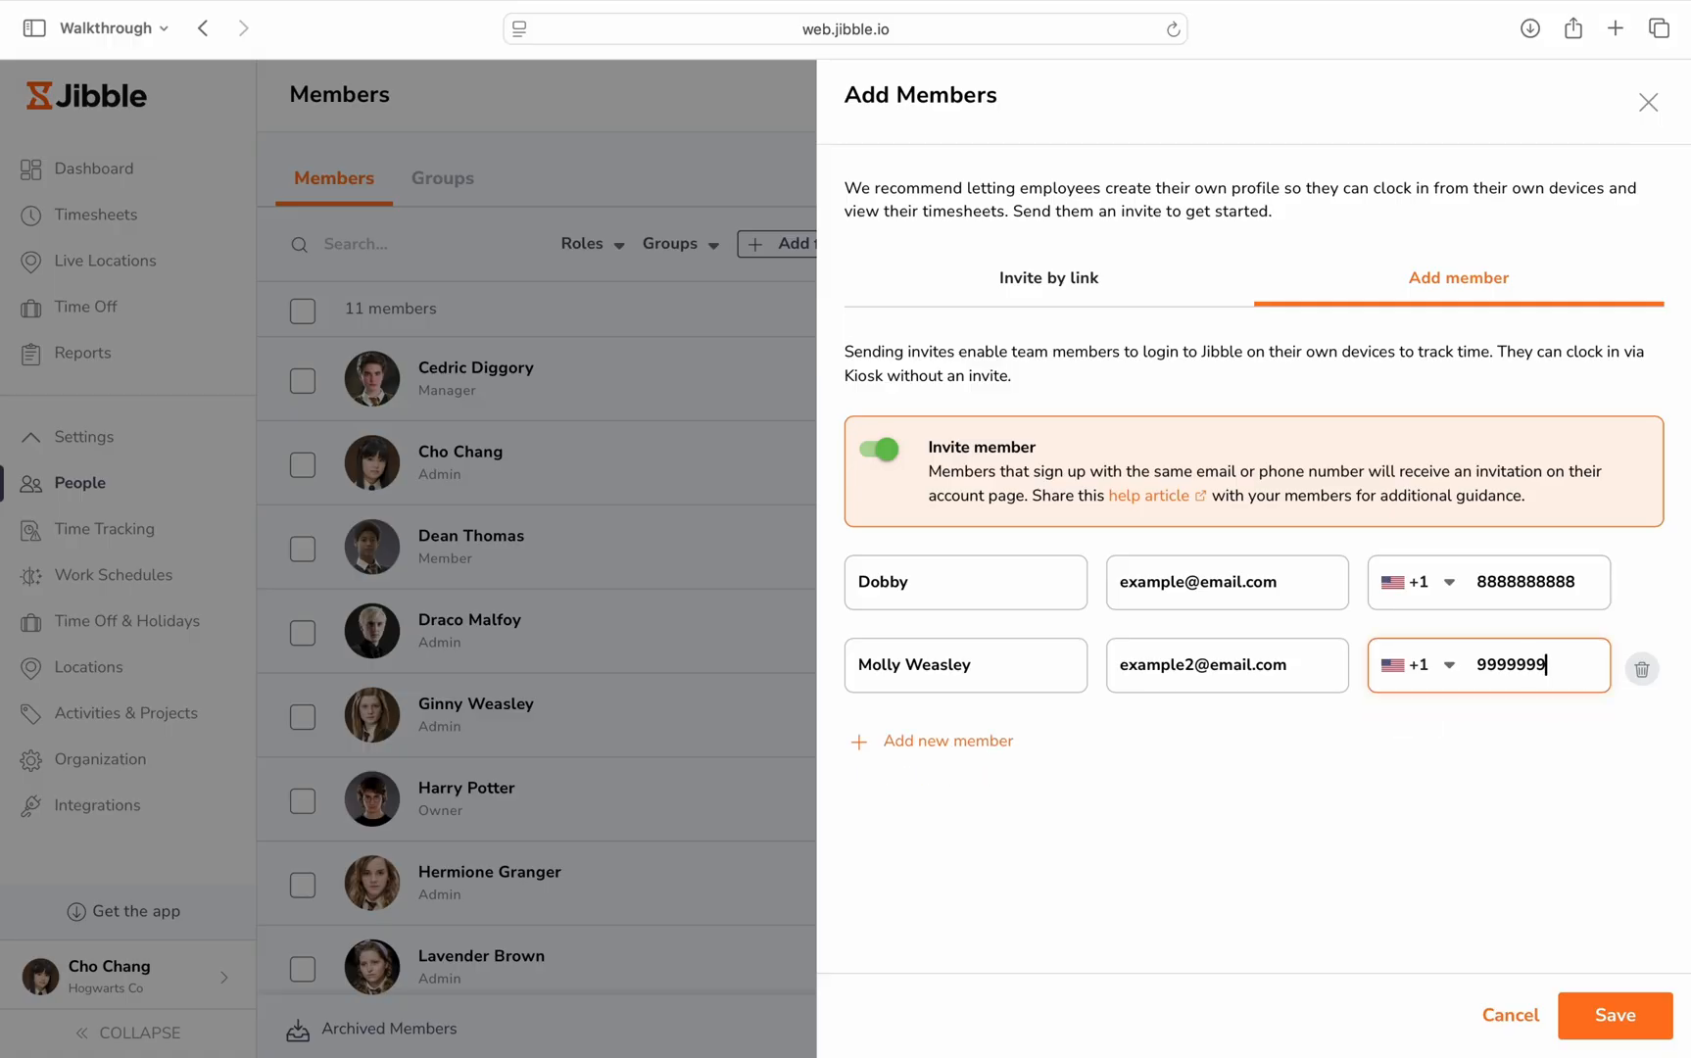
{"action": "type", "text": "999"}
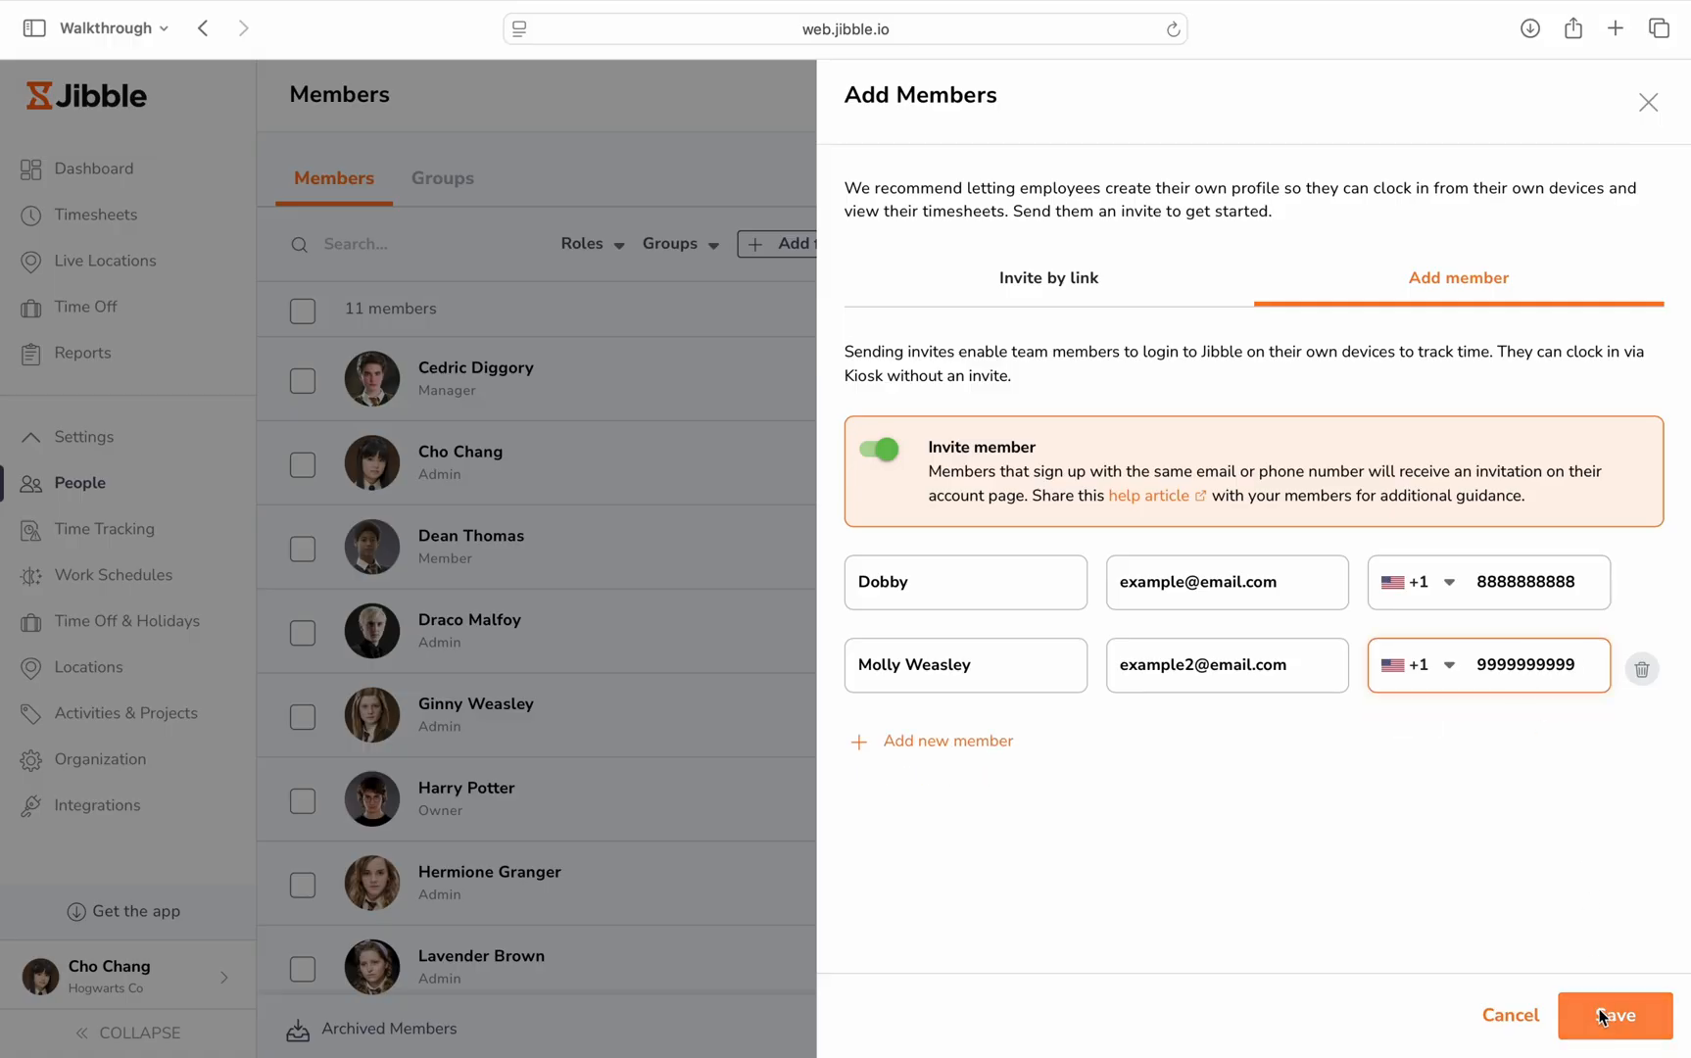
Step: Save both new members and confirm inviting them, leaving 13 members with 2 pending invitations
{"action": "left_click", "coordinate": [1615, 1015]}
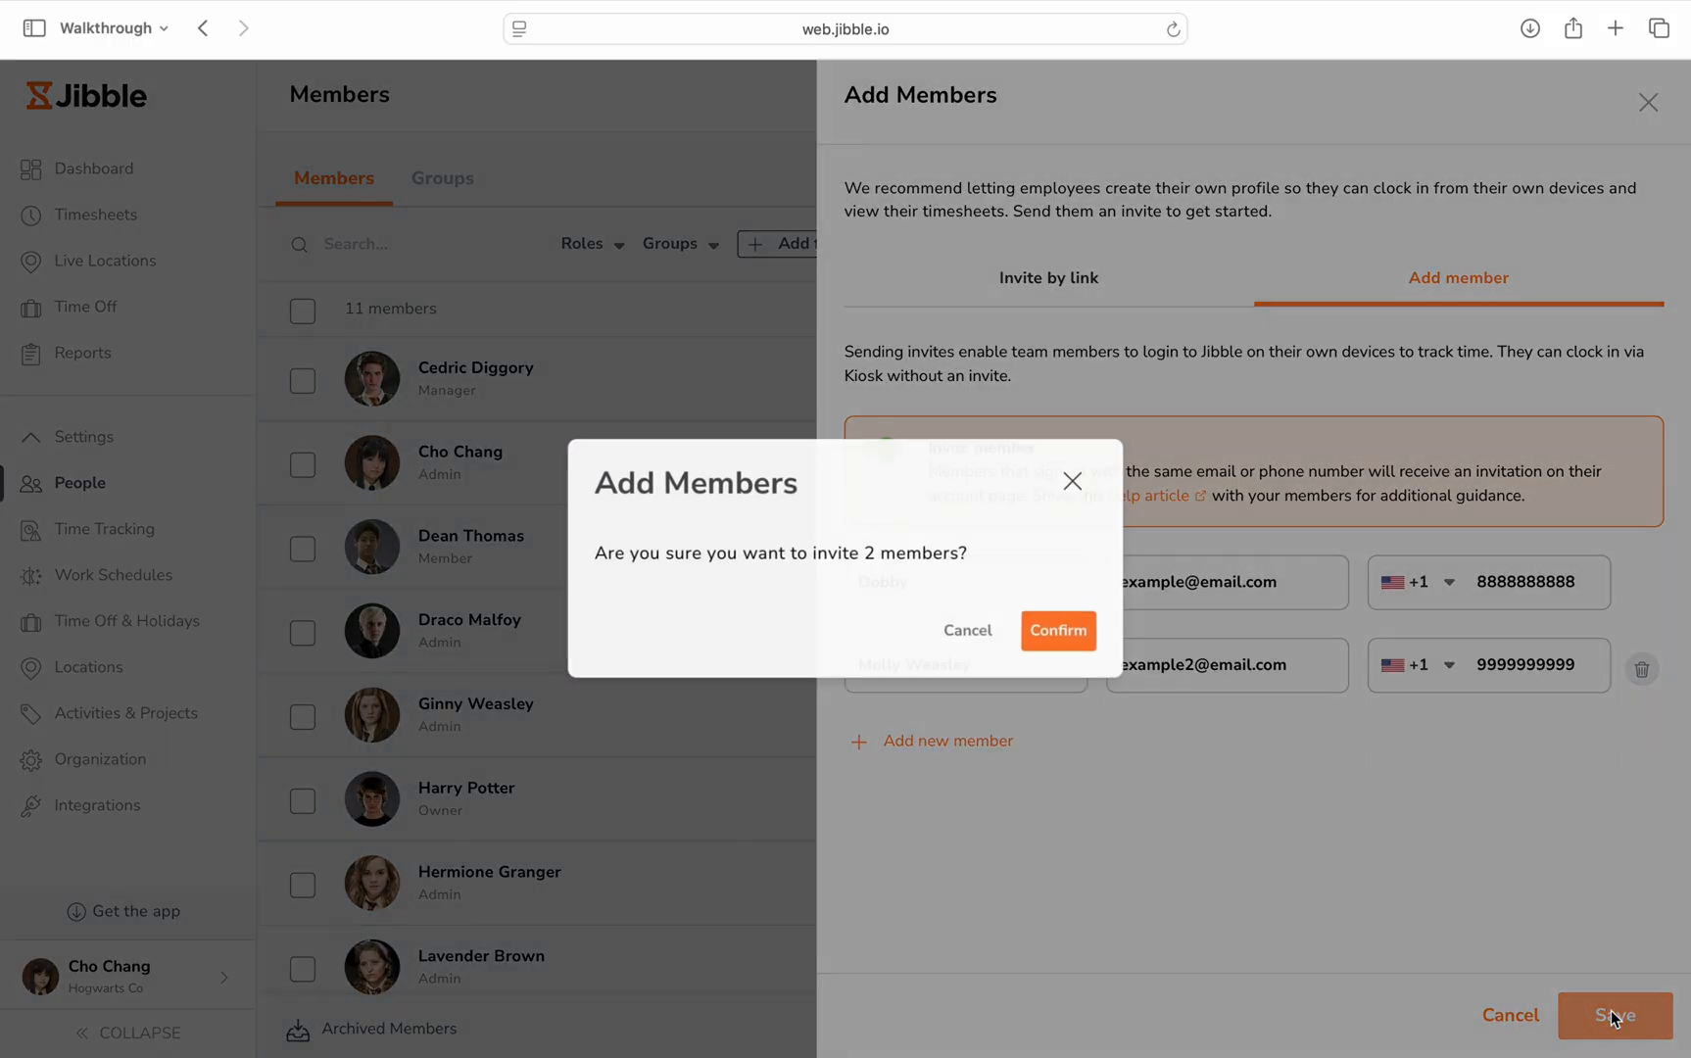
{"action": "left_click", "coordinate": [1056, 629]}
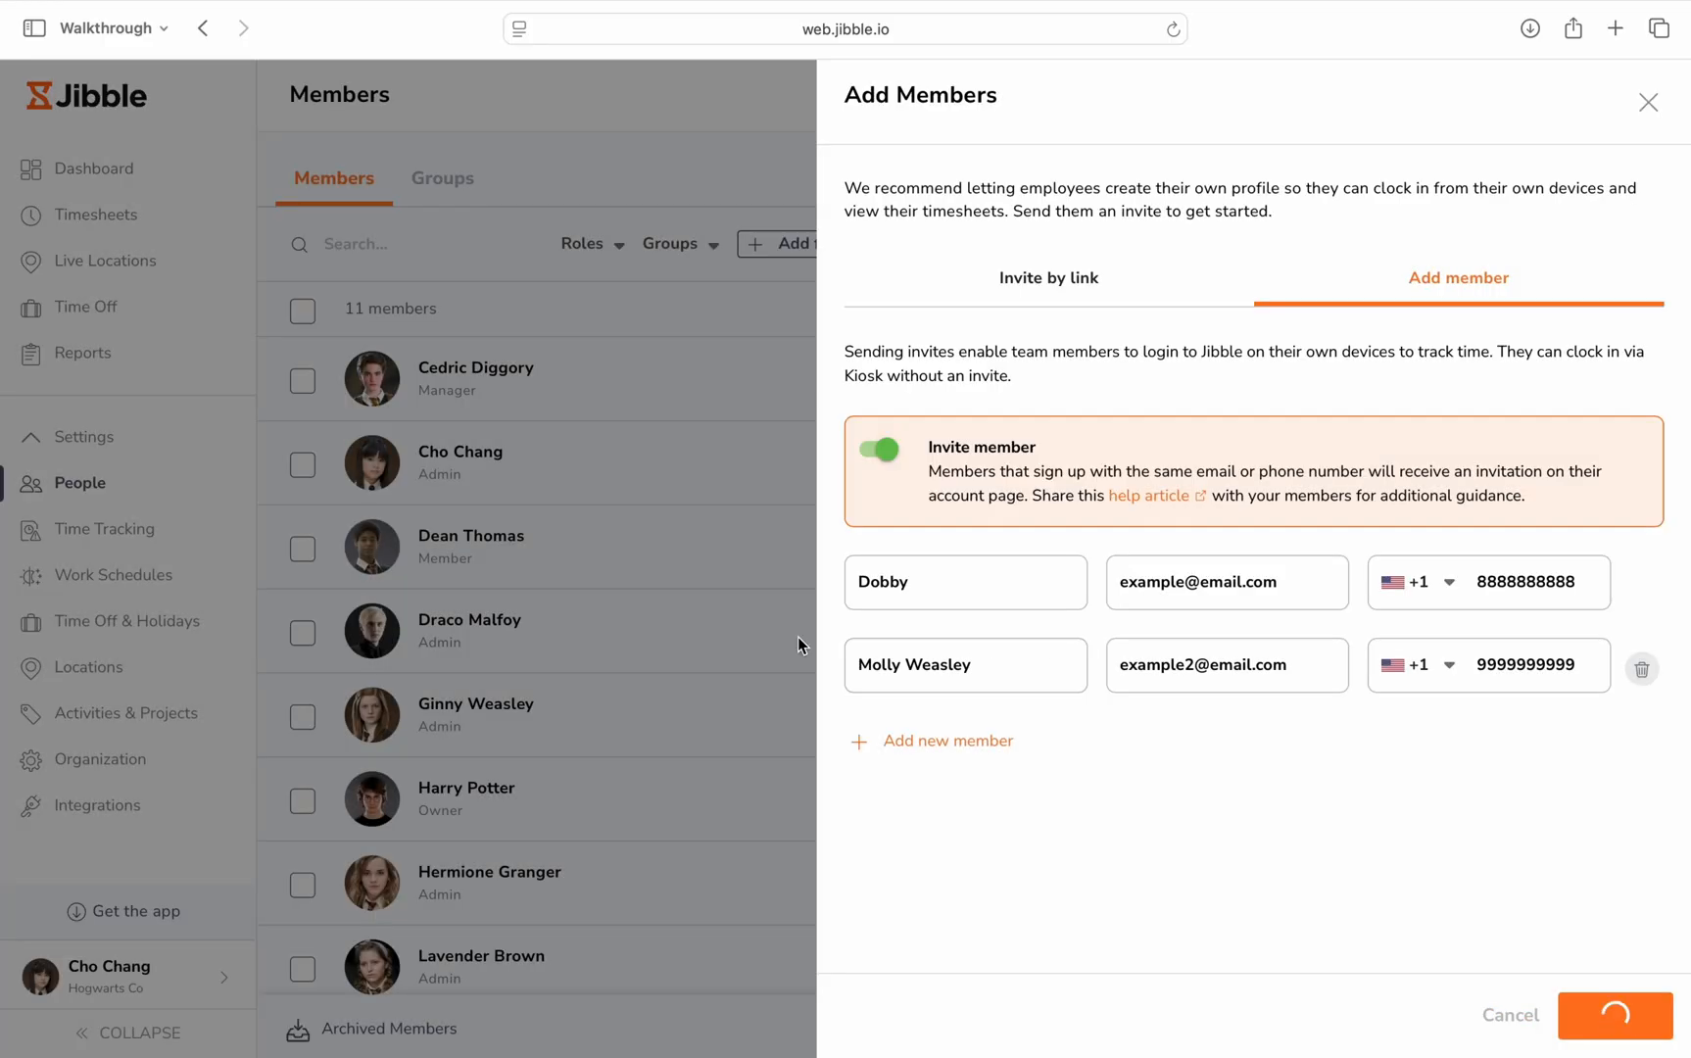
{"action": "left_click", "coordinate": [1612, 1015]}
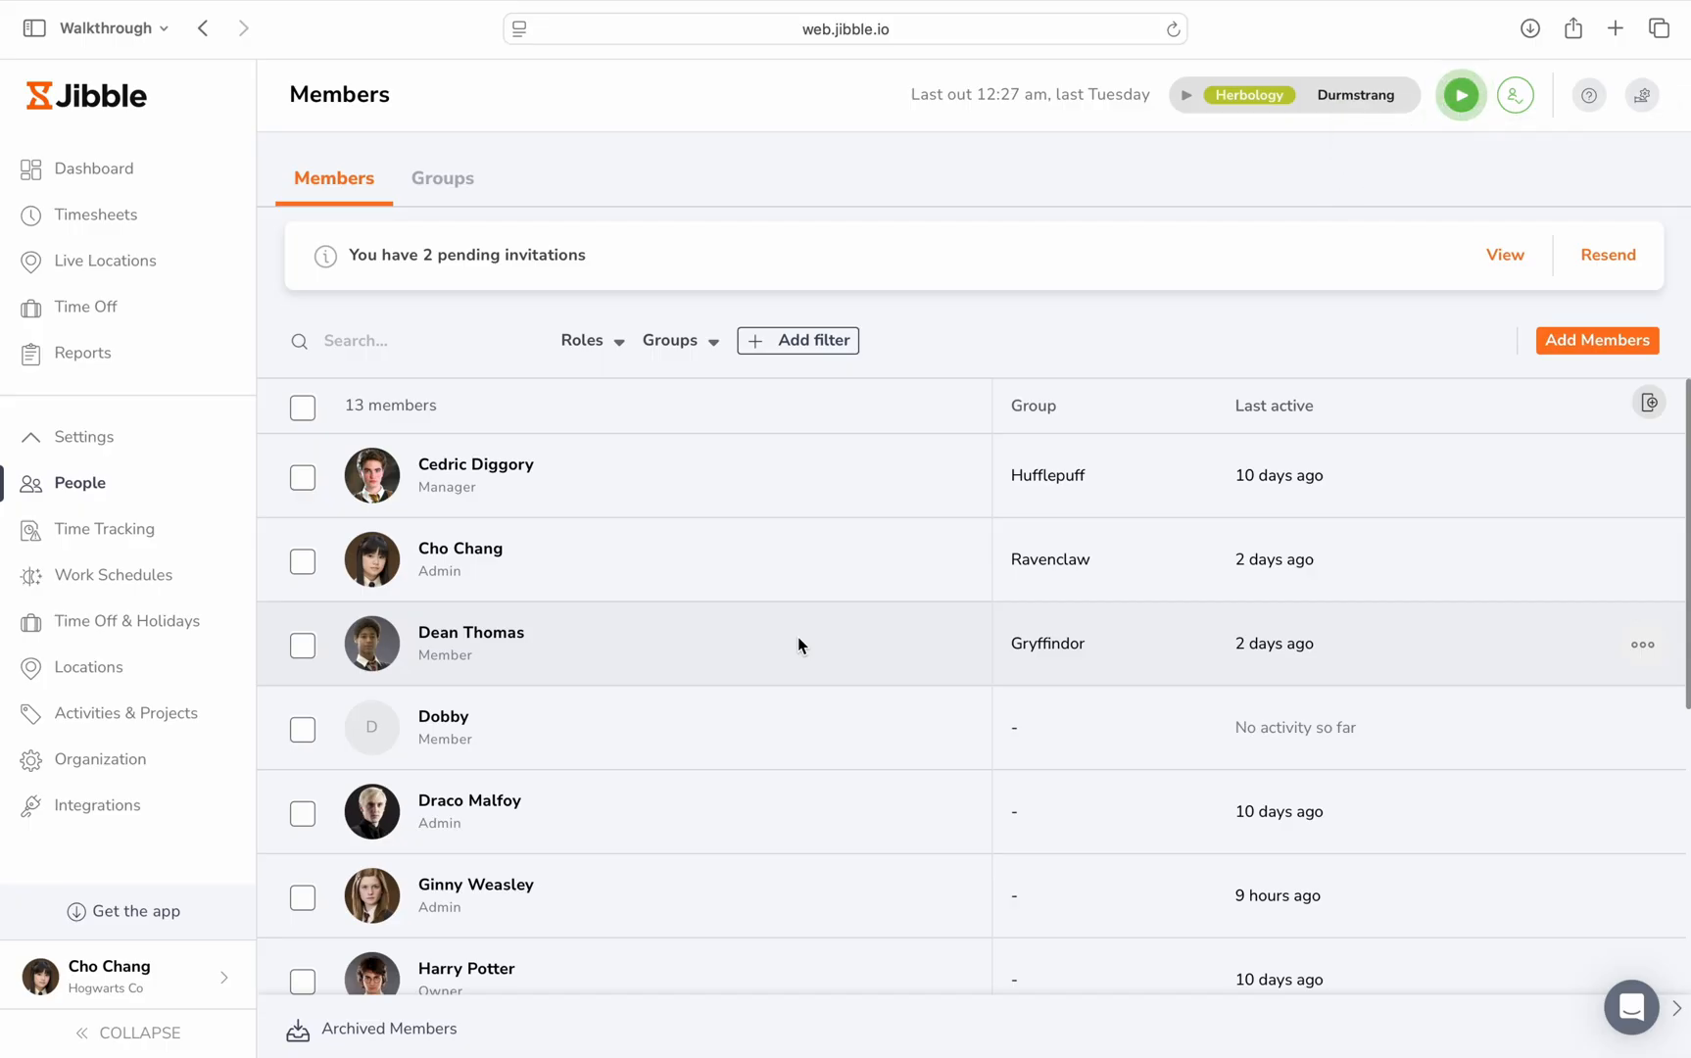
Step: Scroll the Members list to find Molly Weasley as a new member with no activity
{"action": "scroll", "scroll_direction": "down", "scroll_amount": 3}
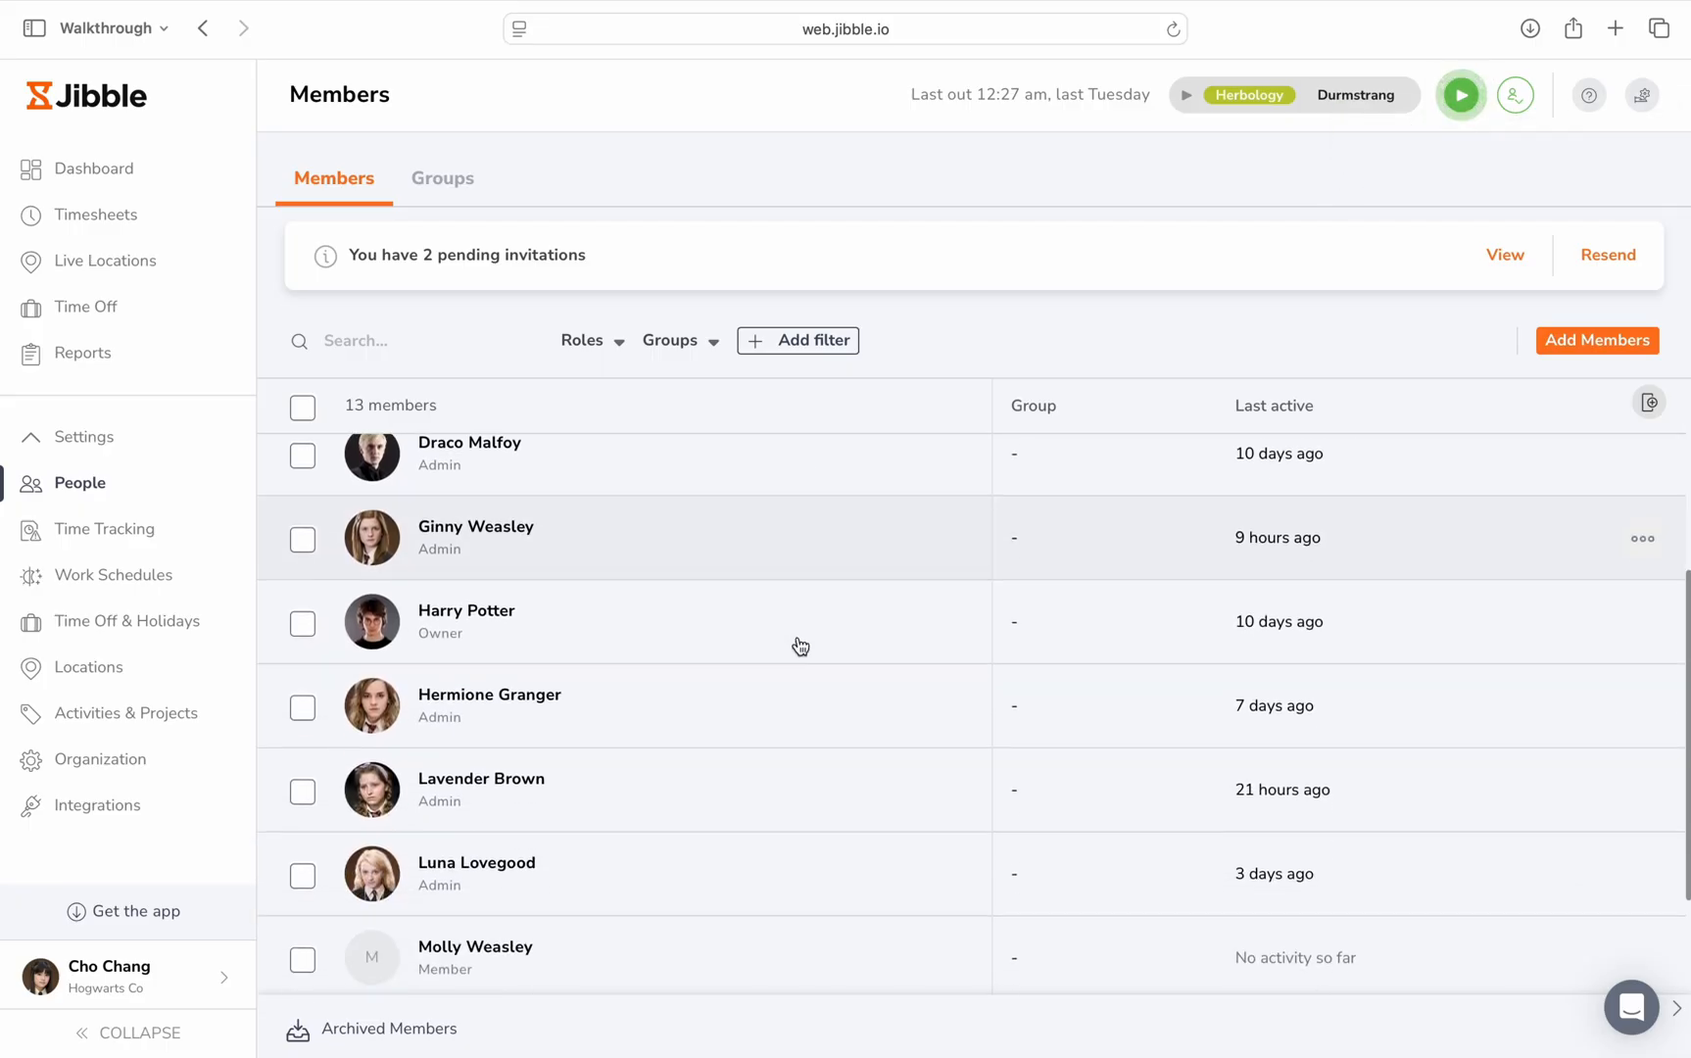
{"action": "scroll", "scroll_direction": "down", "scroll_amount": 3}
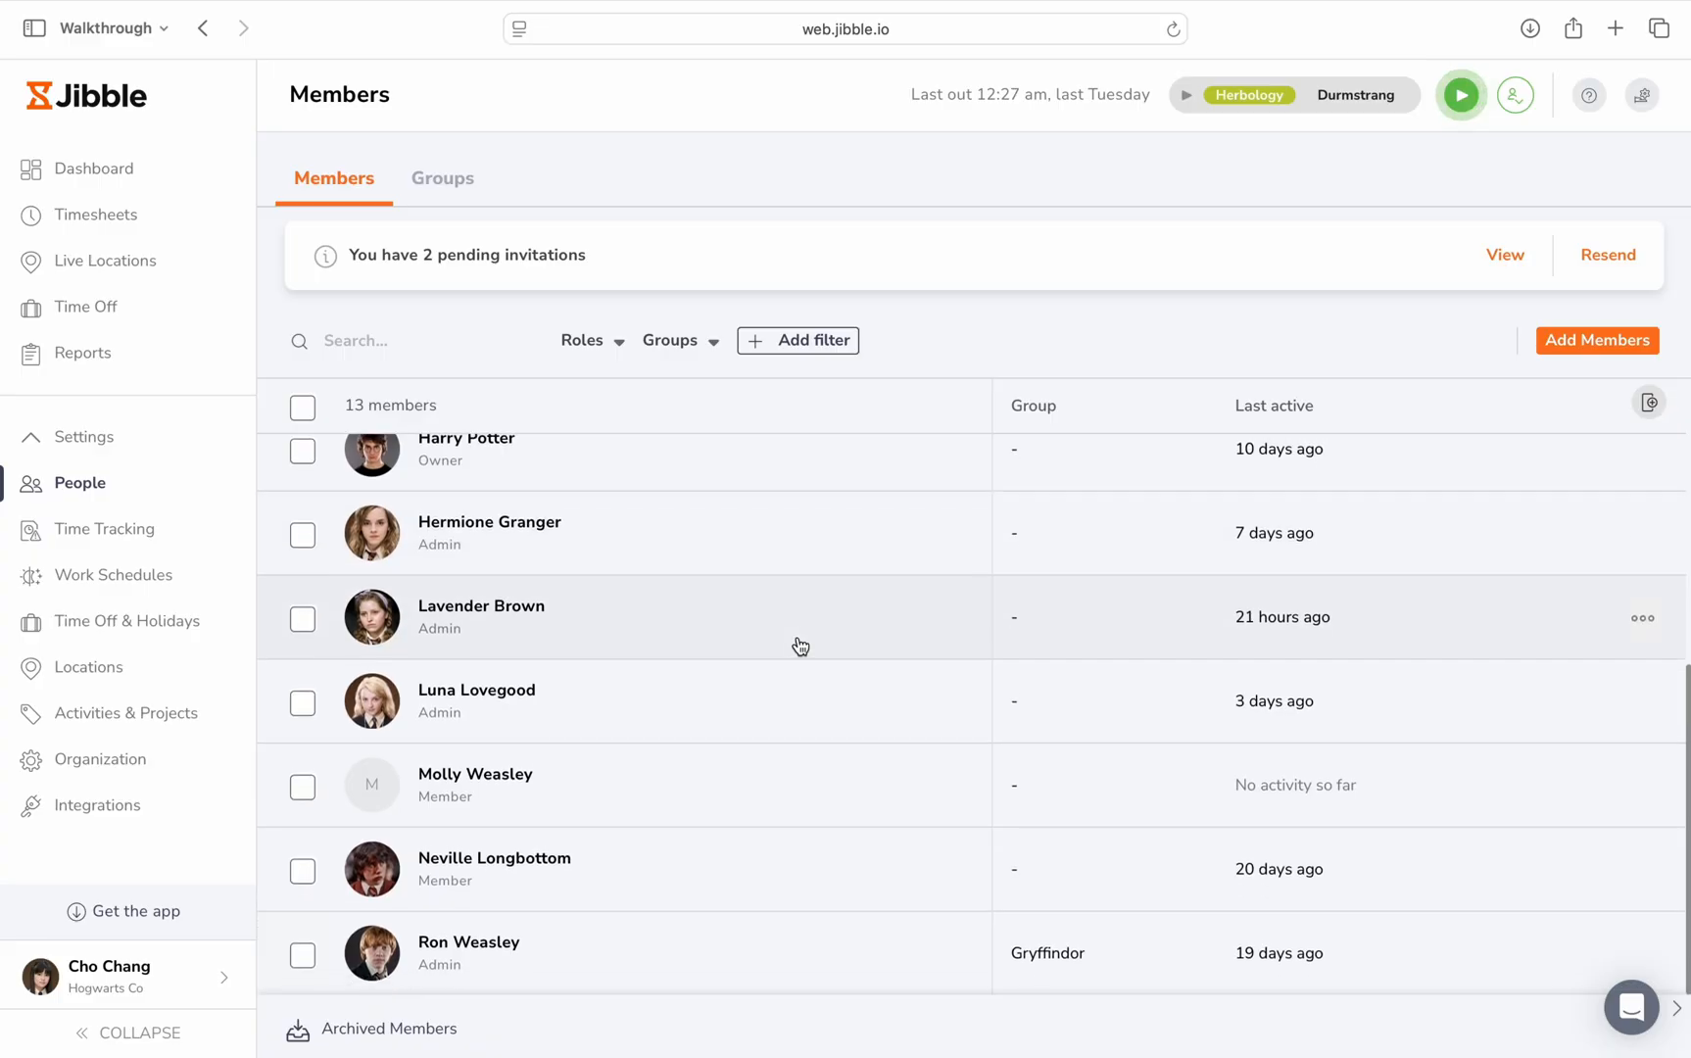
{"action": "scroll", "scroll_direction": "up", "scroll_amount": 3}
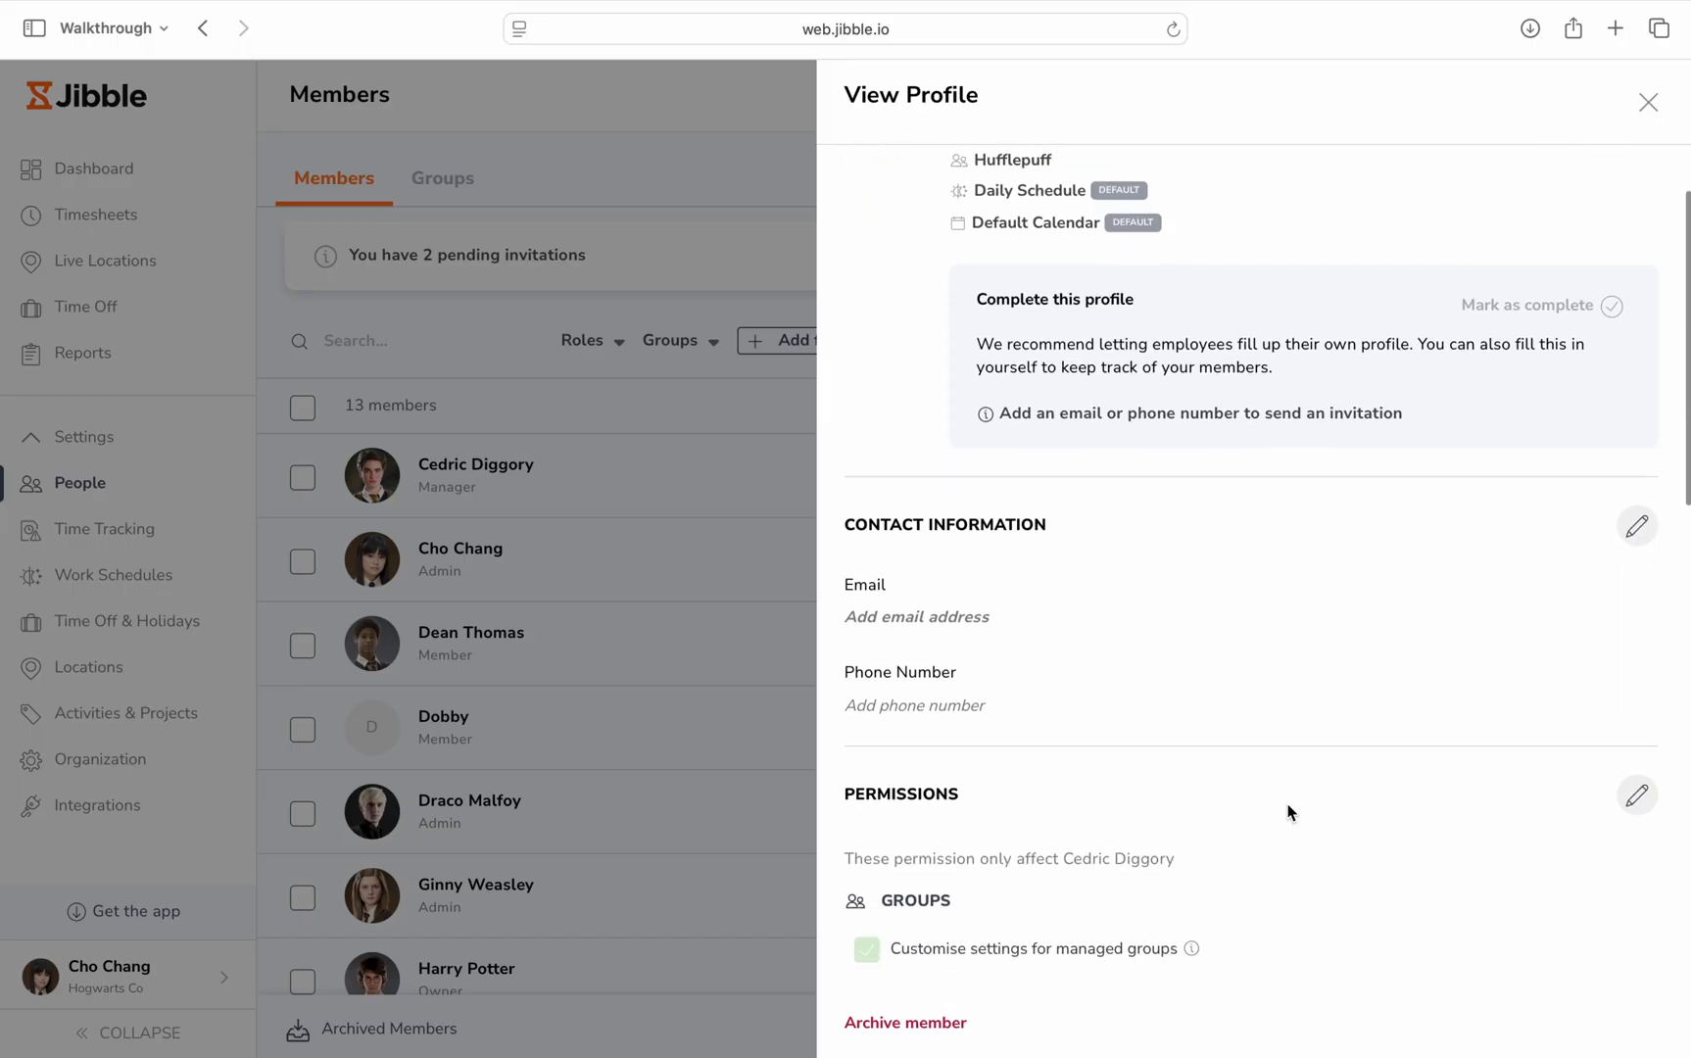
{"action": "scroll", "scroll_direction": "up", "scroll_amount": 3}
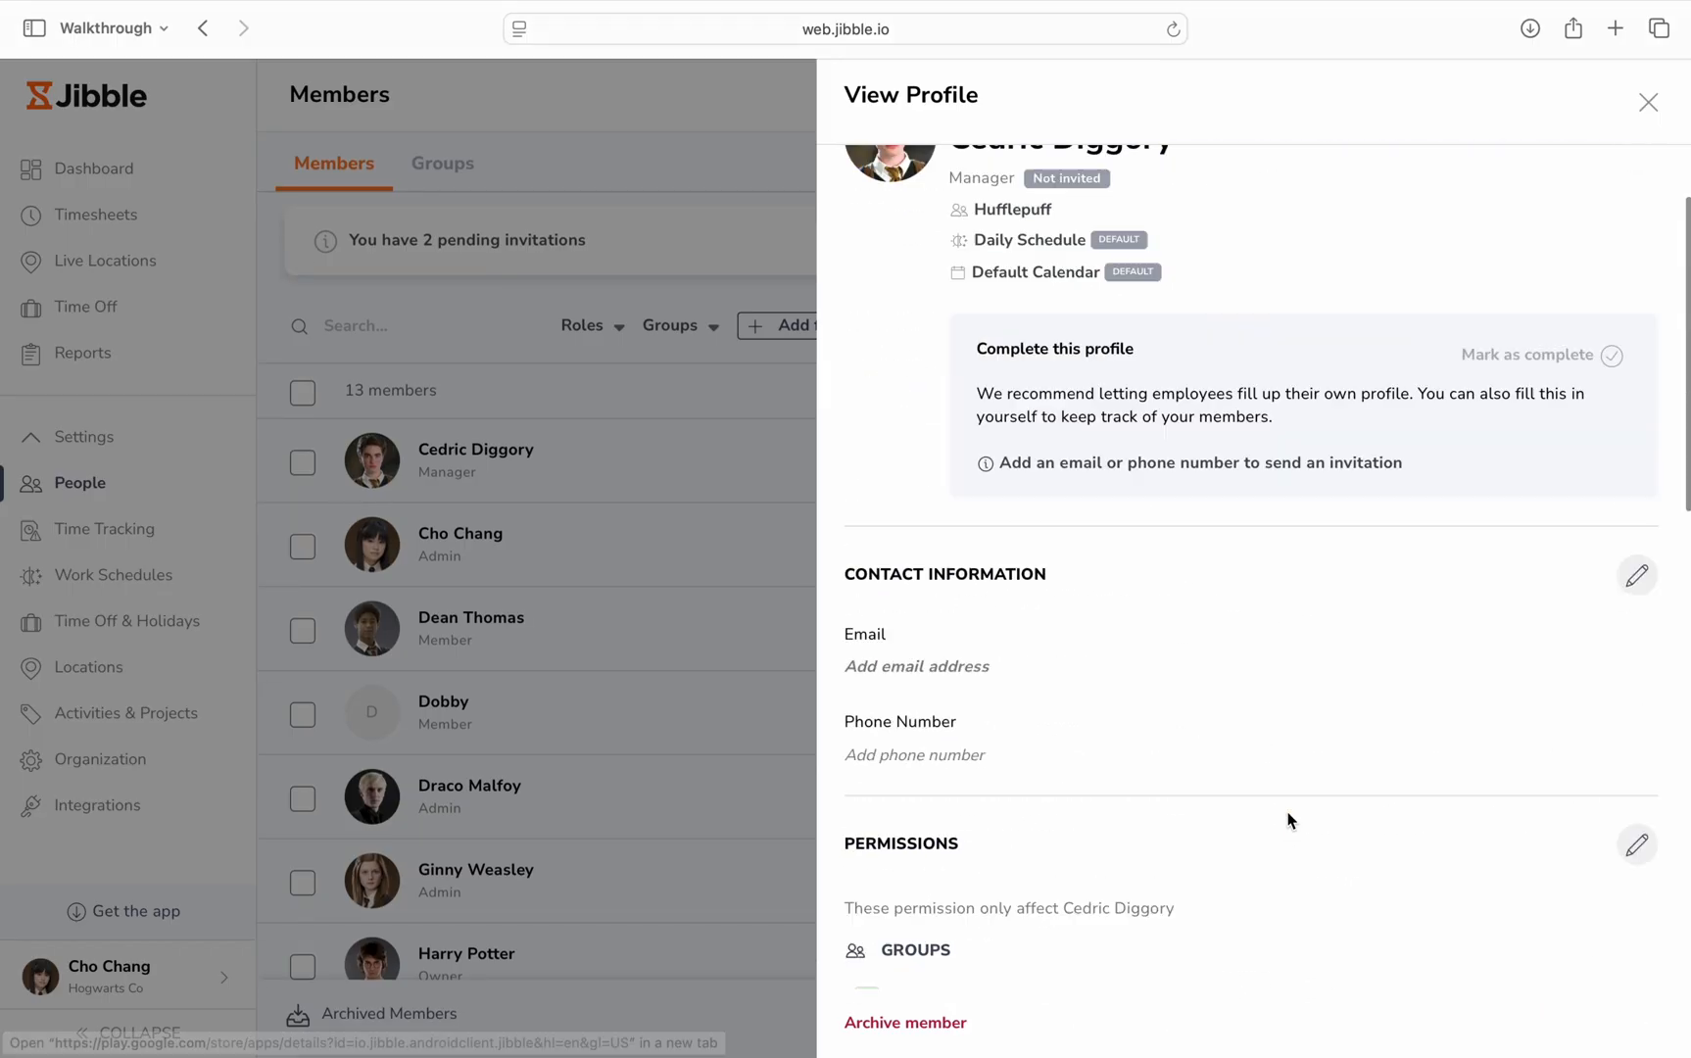
{"action": "scroll", "scroll_direction": "up", "scroll_amount": 3}
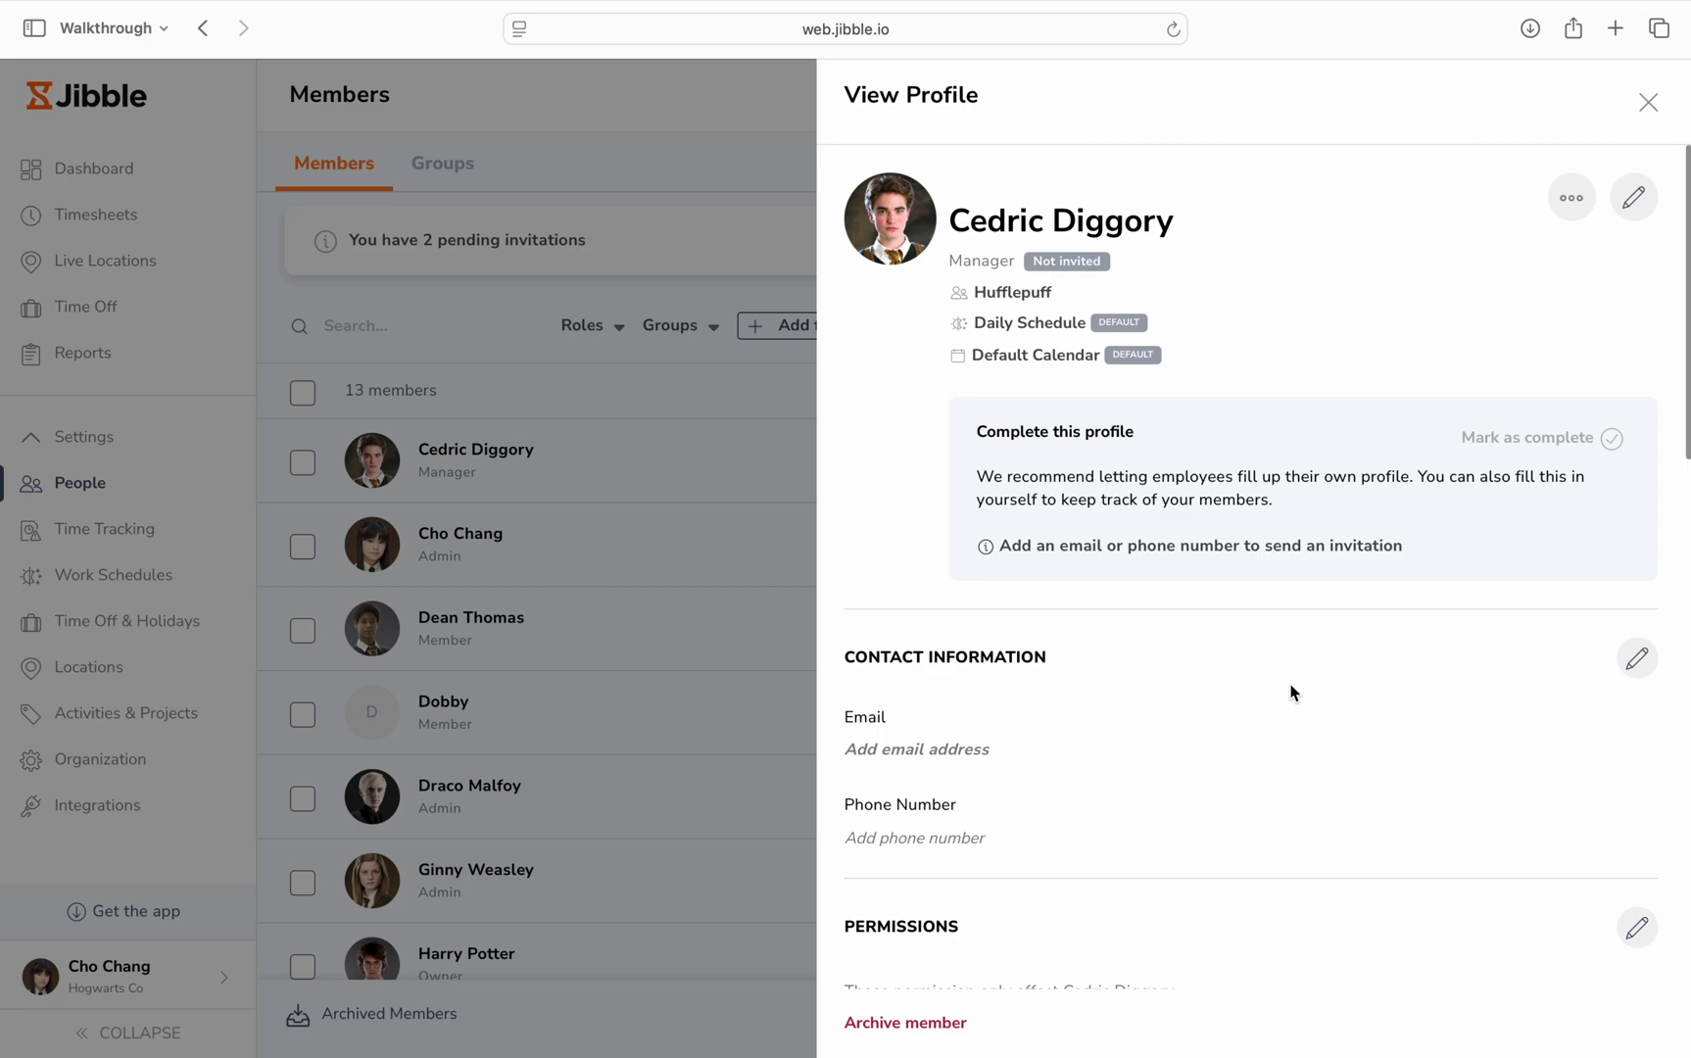
{"action": "mouse_move", "coordinate": [1512, 333]}
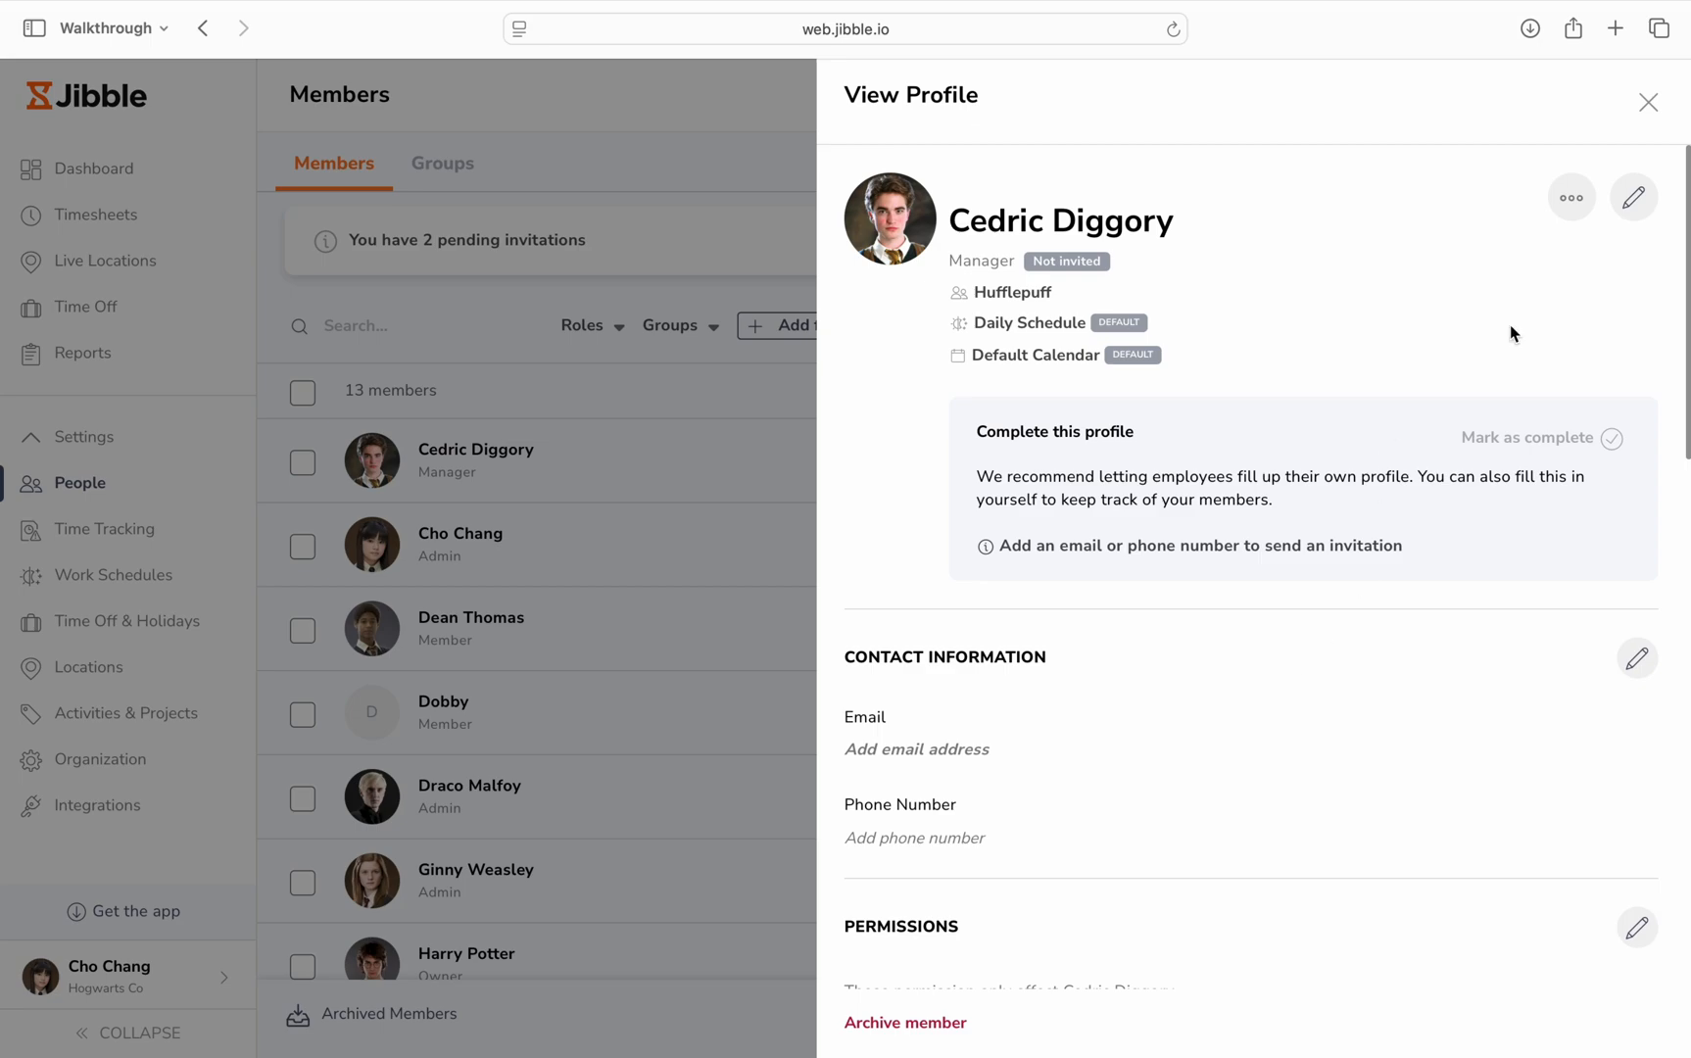
{"action": "left_click", "coordinate": [1646, 102]}
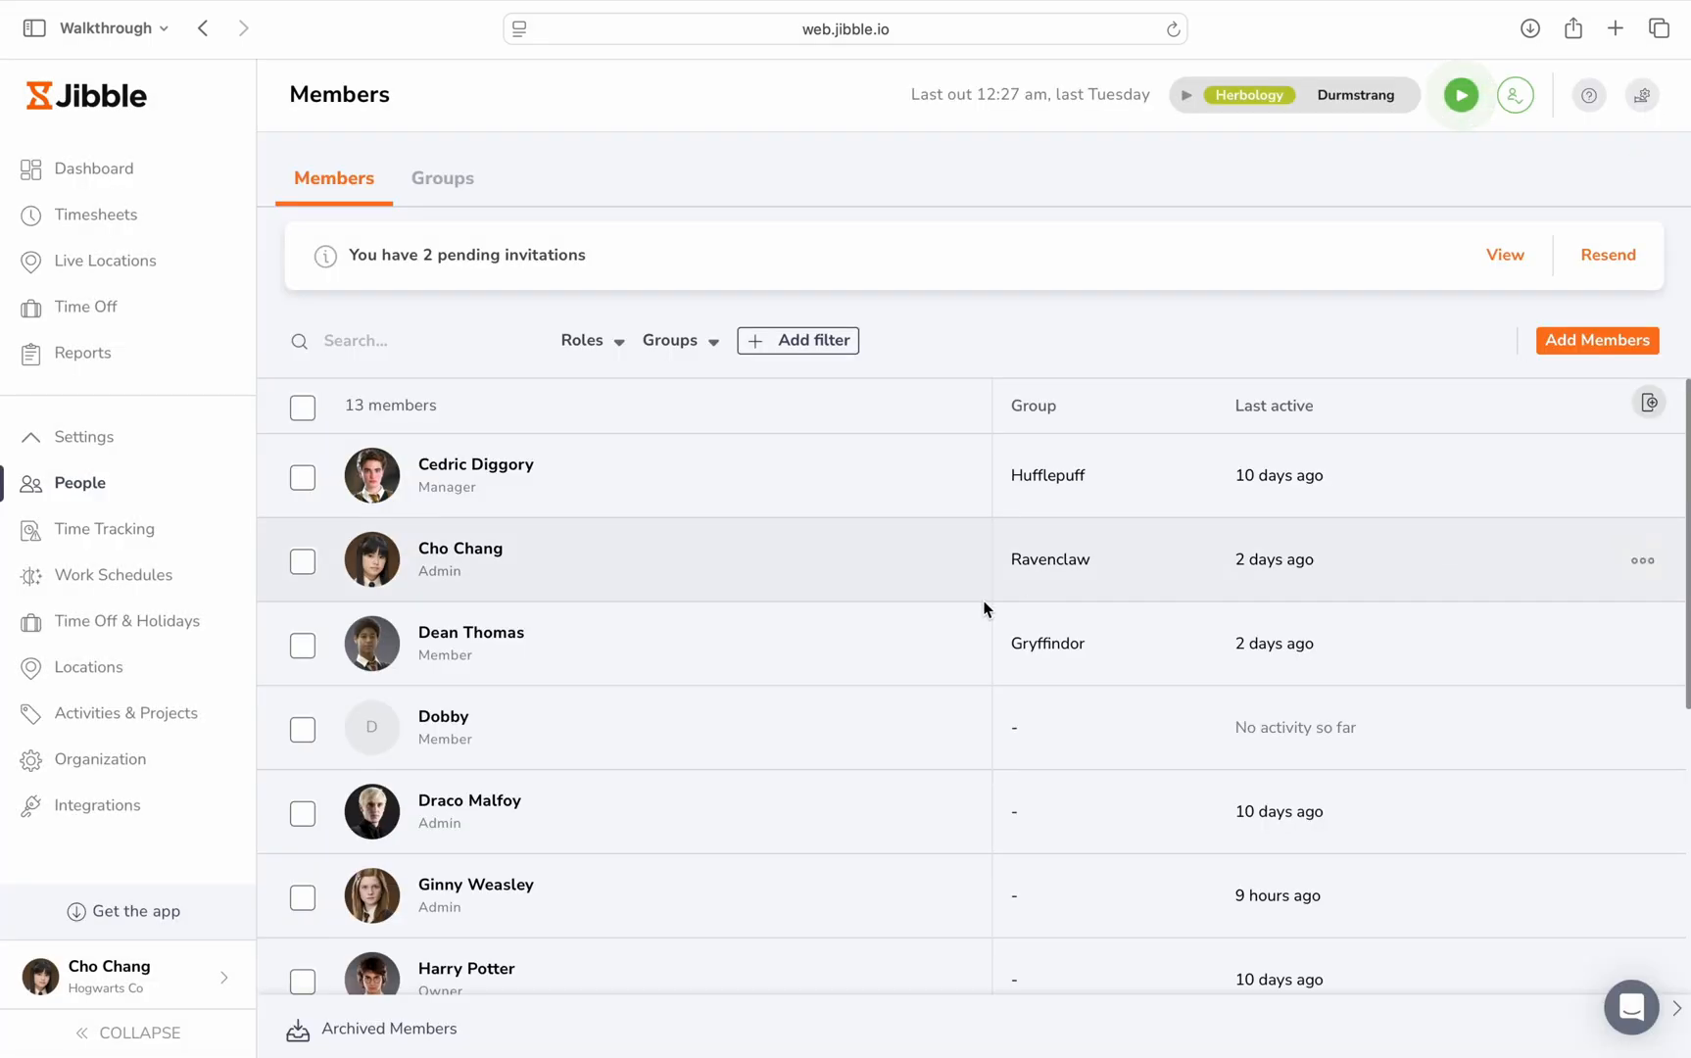